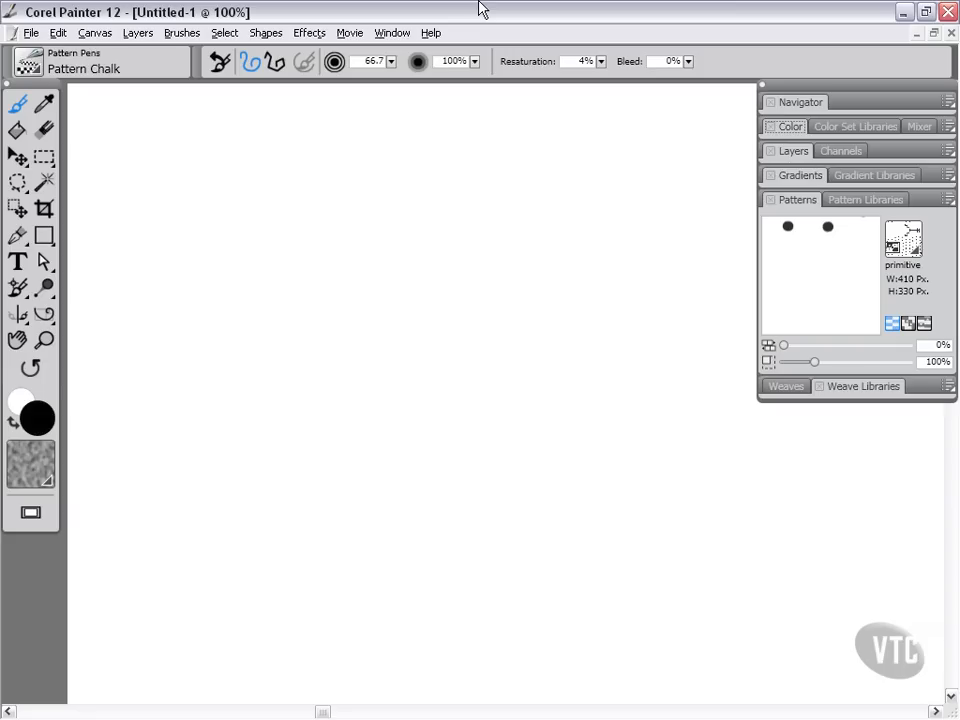
Load the Decorative Ginkgo leaf pattern and expand the Color panel's colour wheel
click(903, 237)
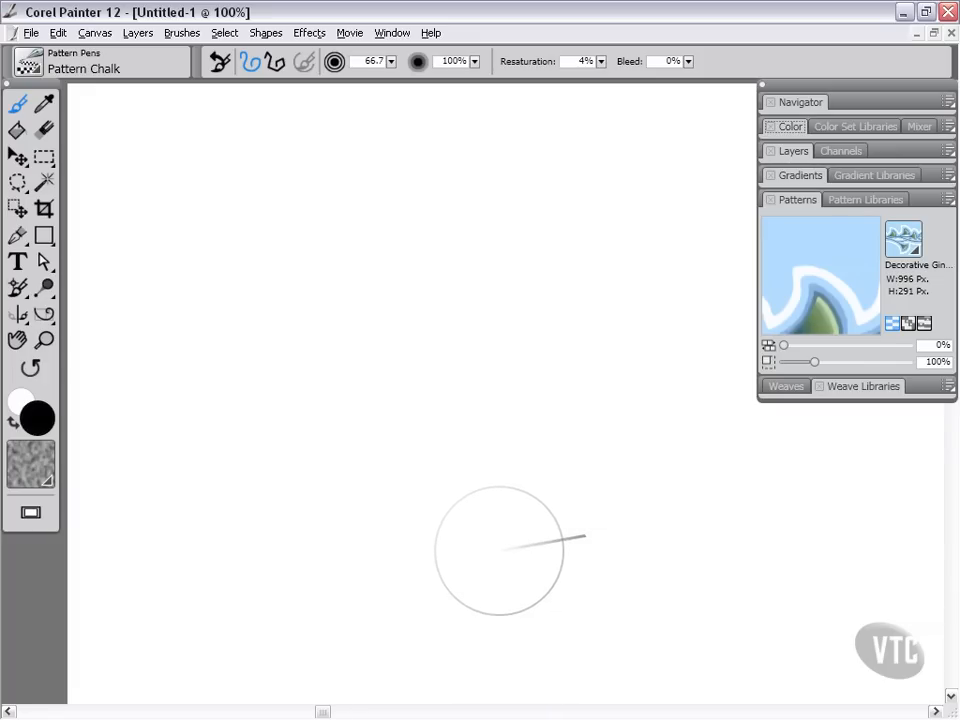
click(789, 126)
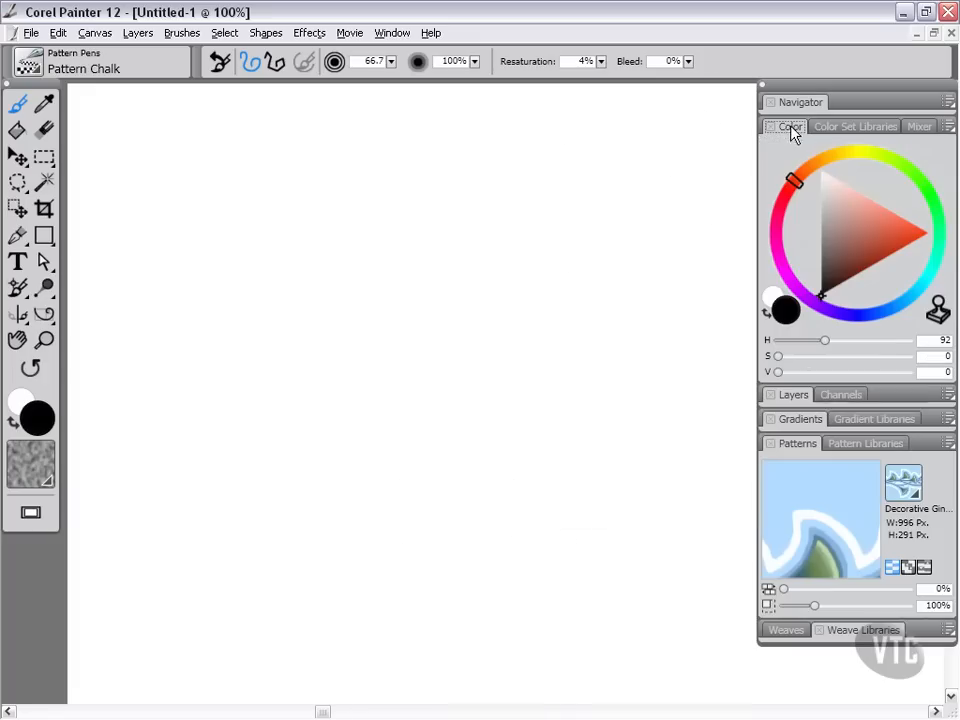
mouse_move(880, 282)
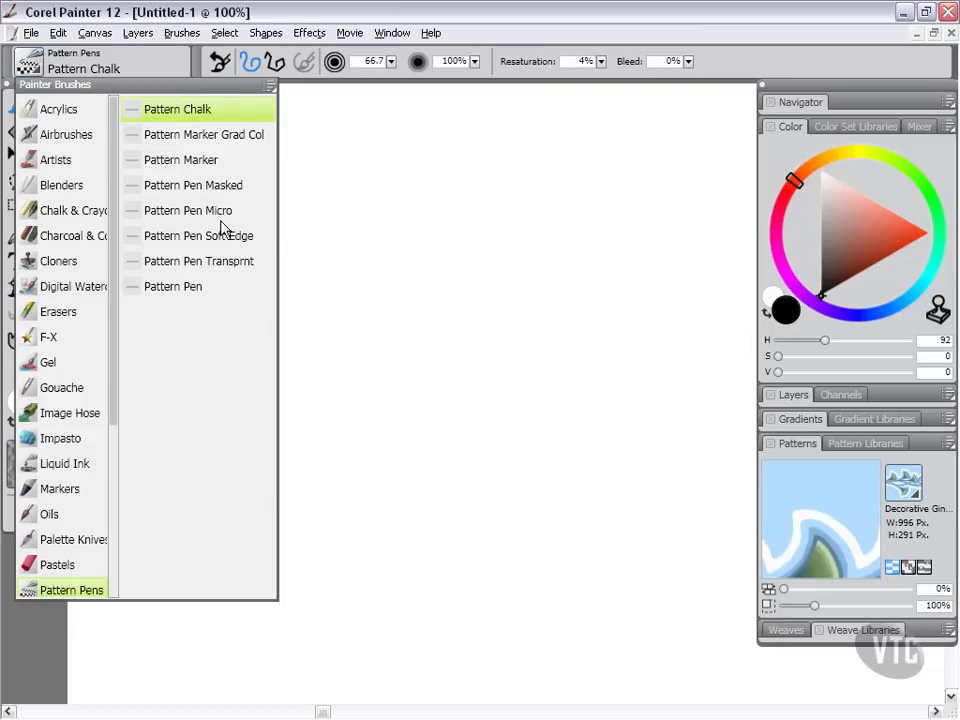
mouse_move(70, 590)
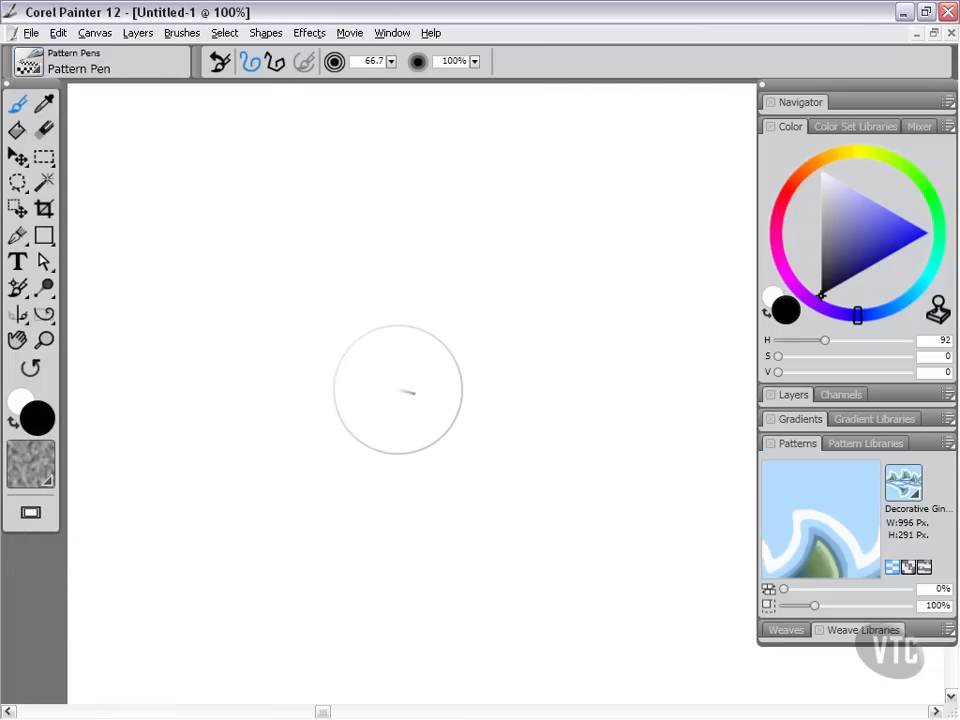
mouse_move(378, 355)
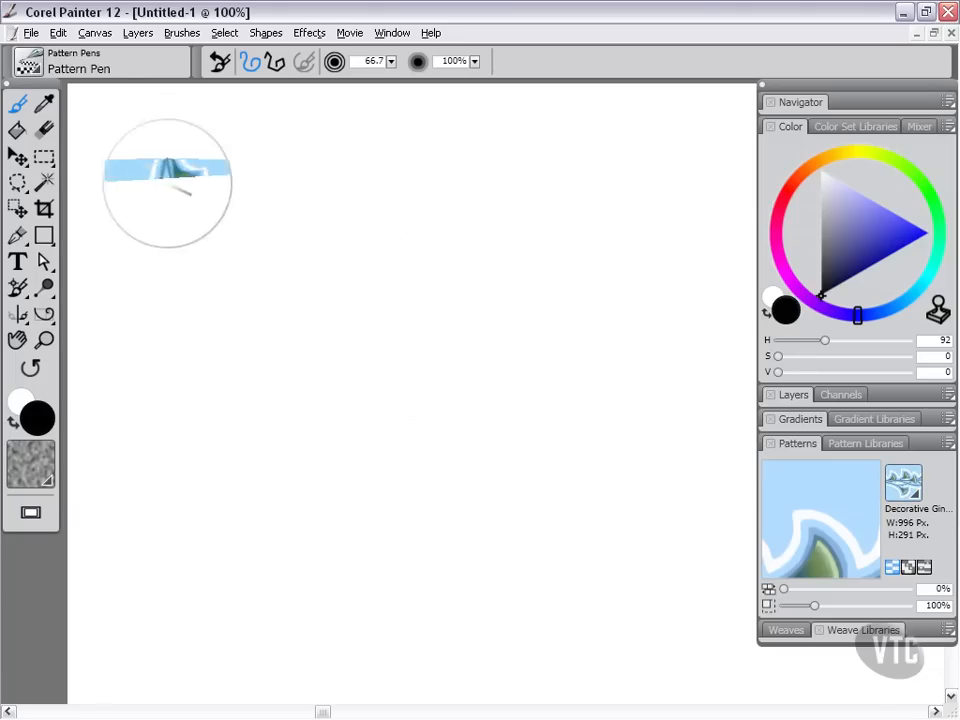
Paint a tall vertical leaf-pattern stroke down the canvas's left side with Pattern Pen
drag(168, 185, 180, 520)
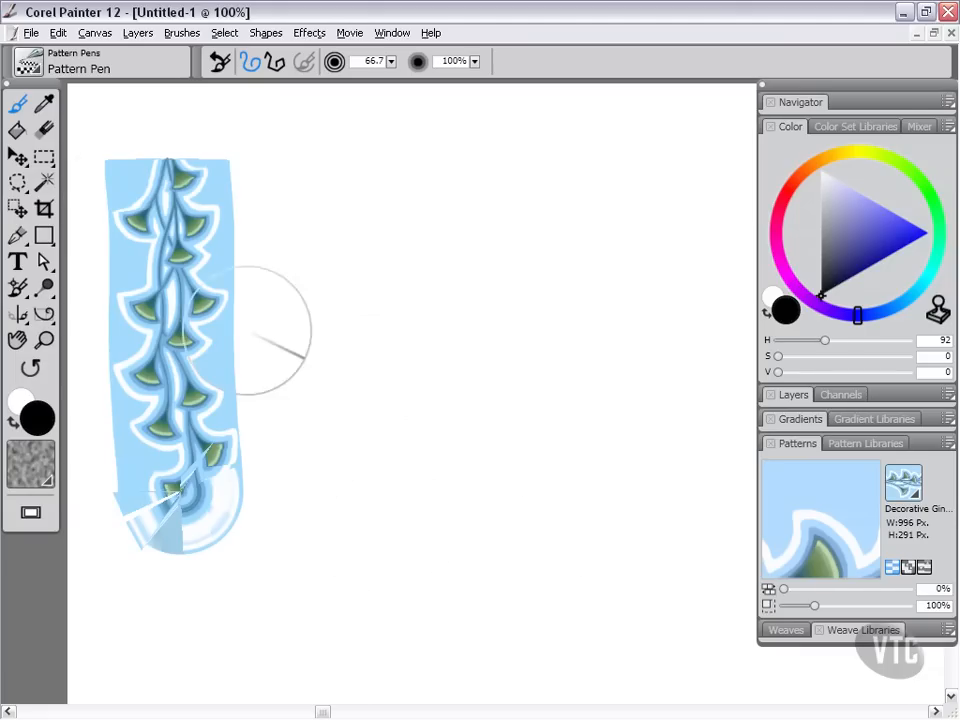
mouse_move(410, 500)
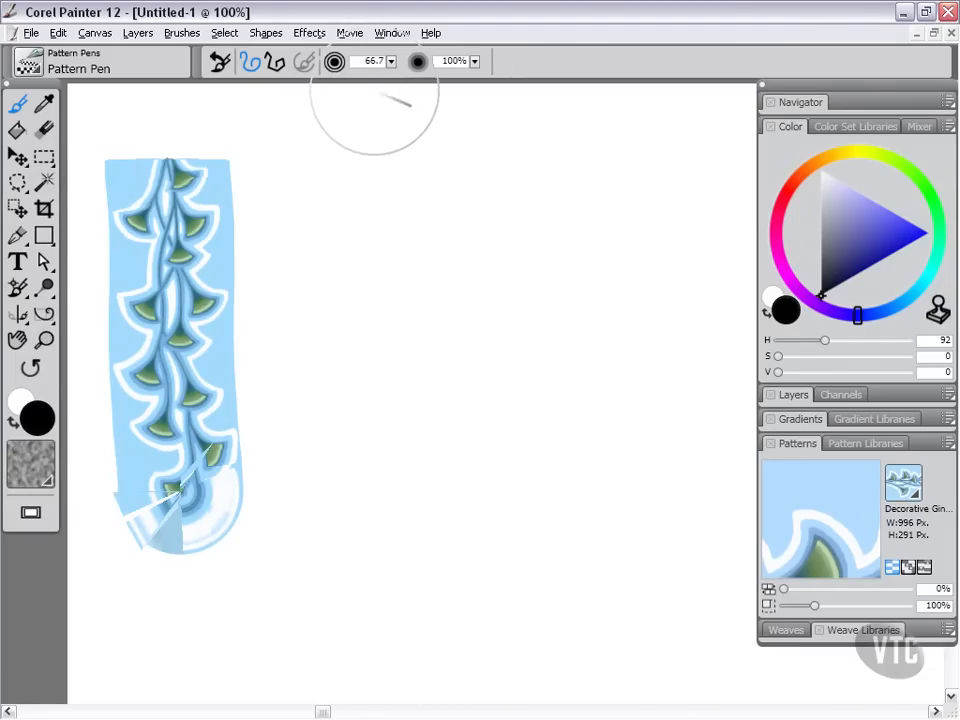
Open the General brush control panel and keep its Source set to Pattern
click(392, 33)
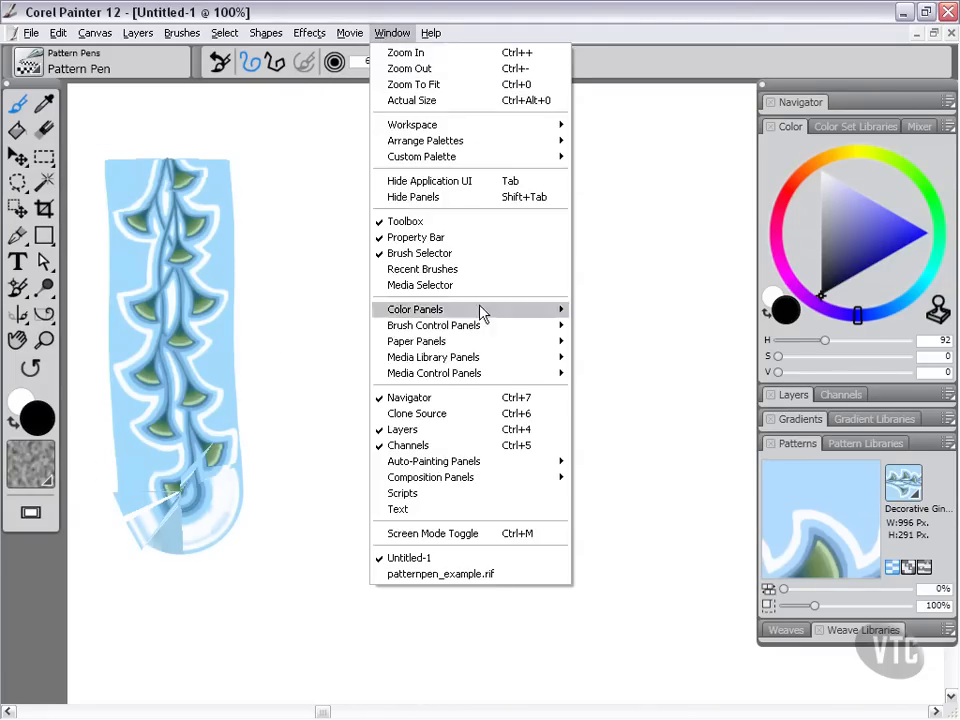
mouse_move(433, 325)
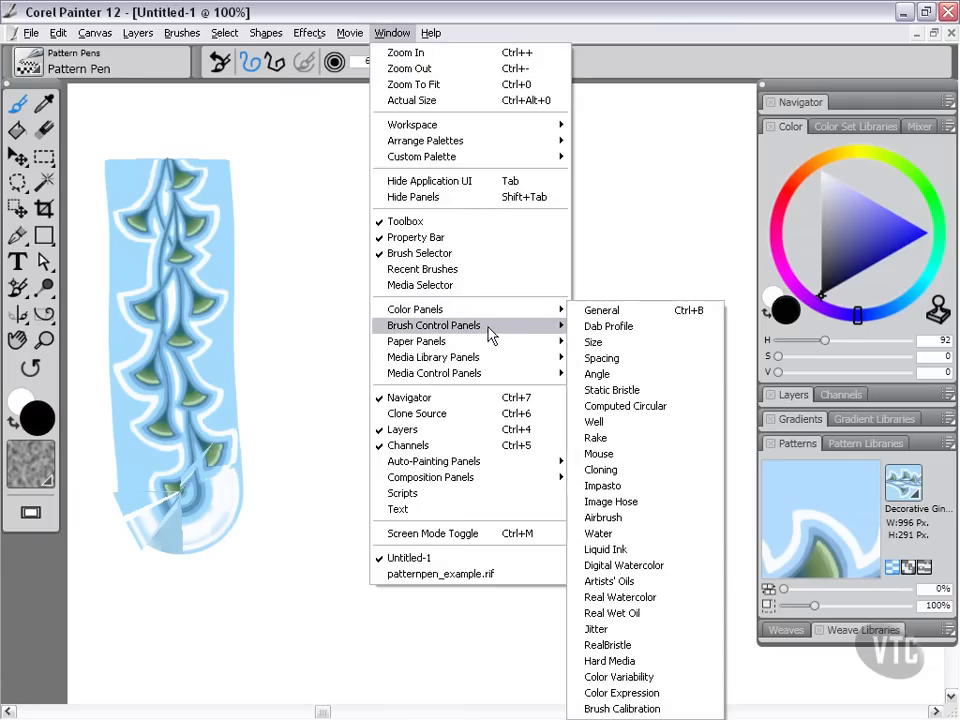
click(601, 310)
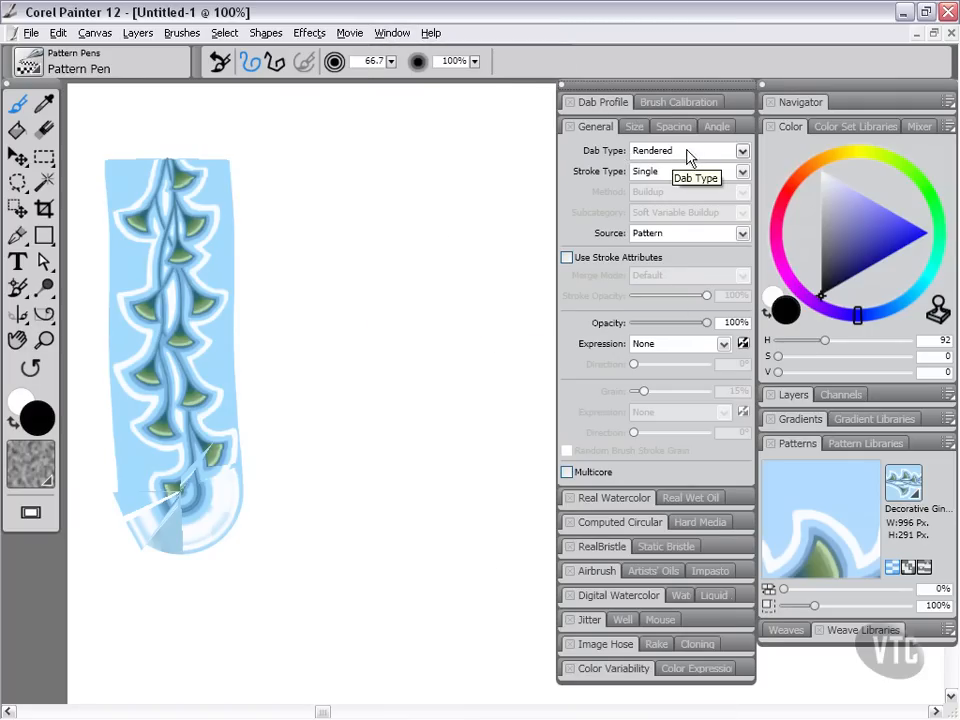
mouse_move(720, 172)
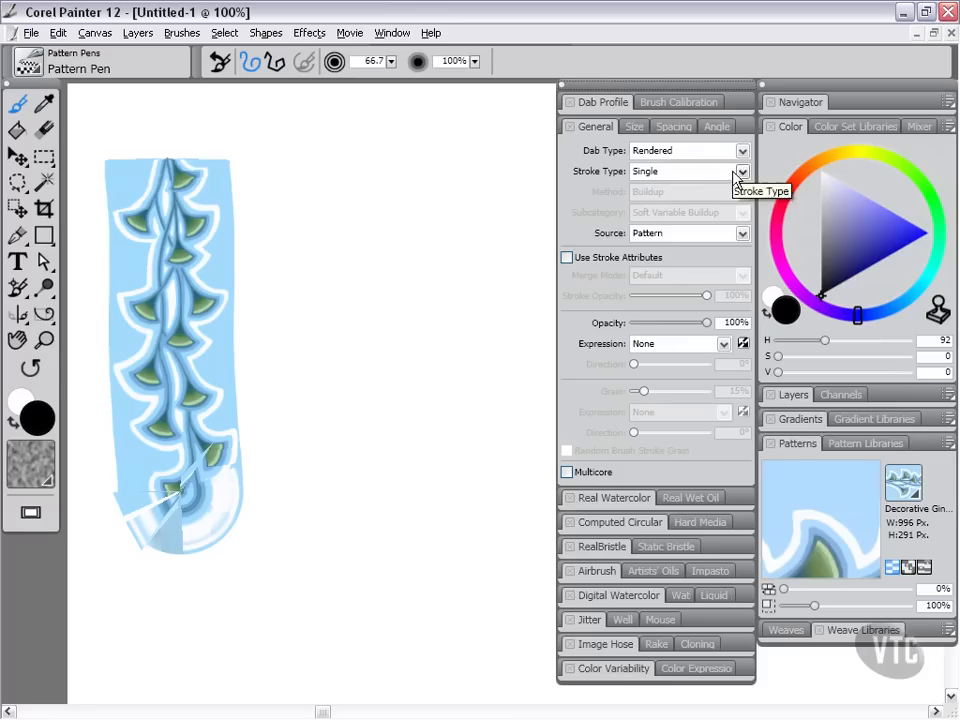
mouse_move(744, 240)
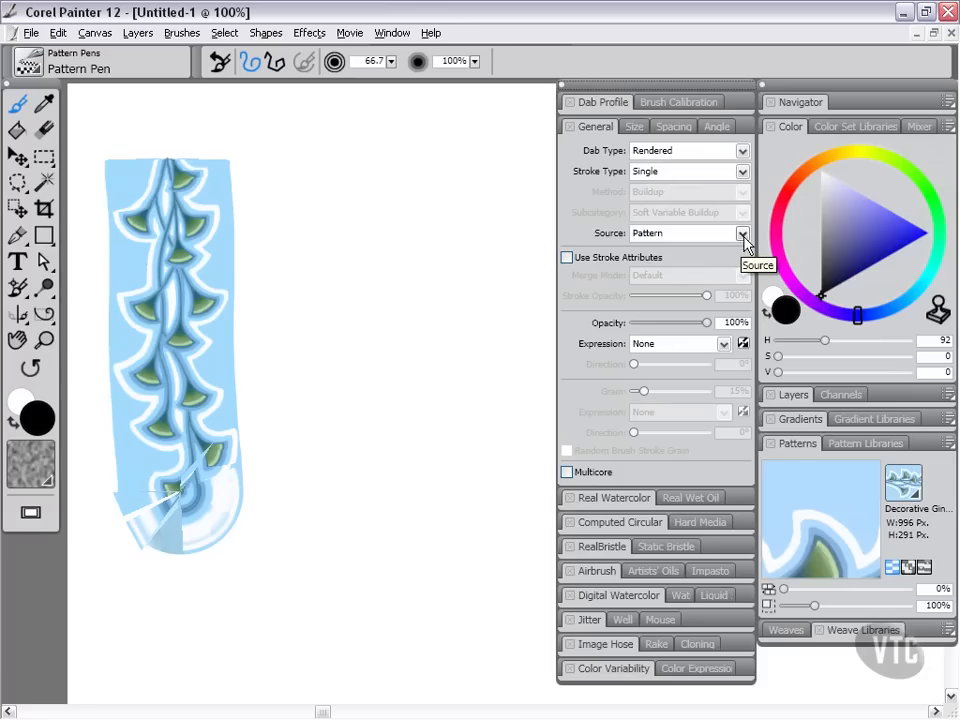
click(742, 233)
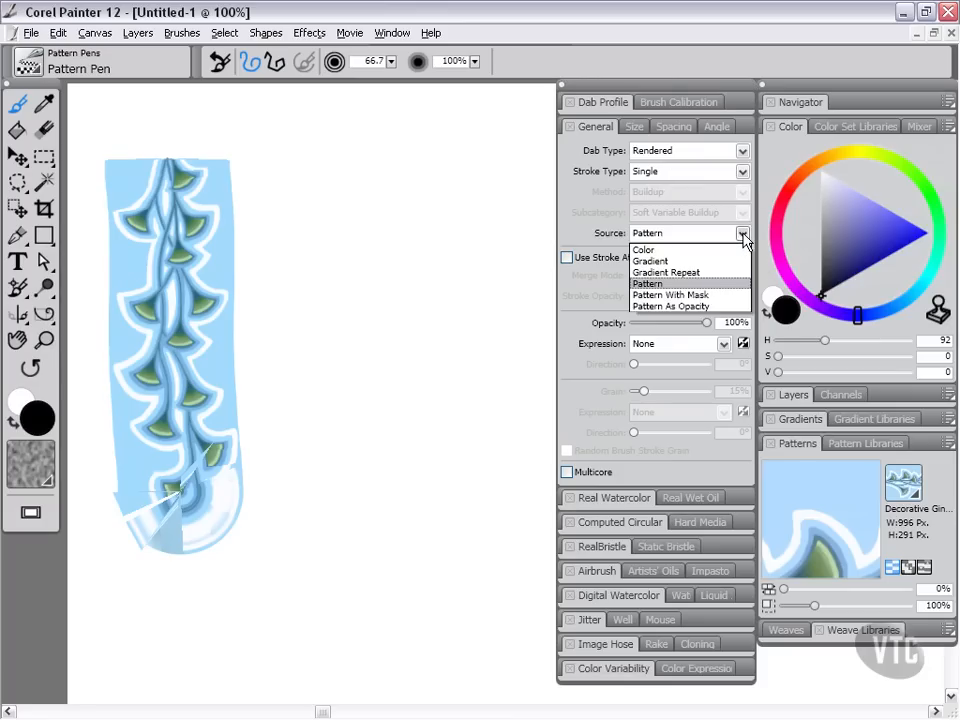
mouse_move(665, 272)
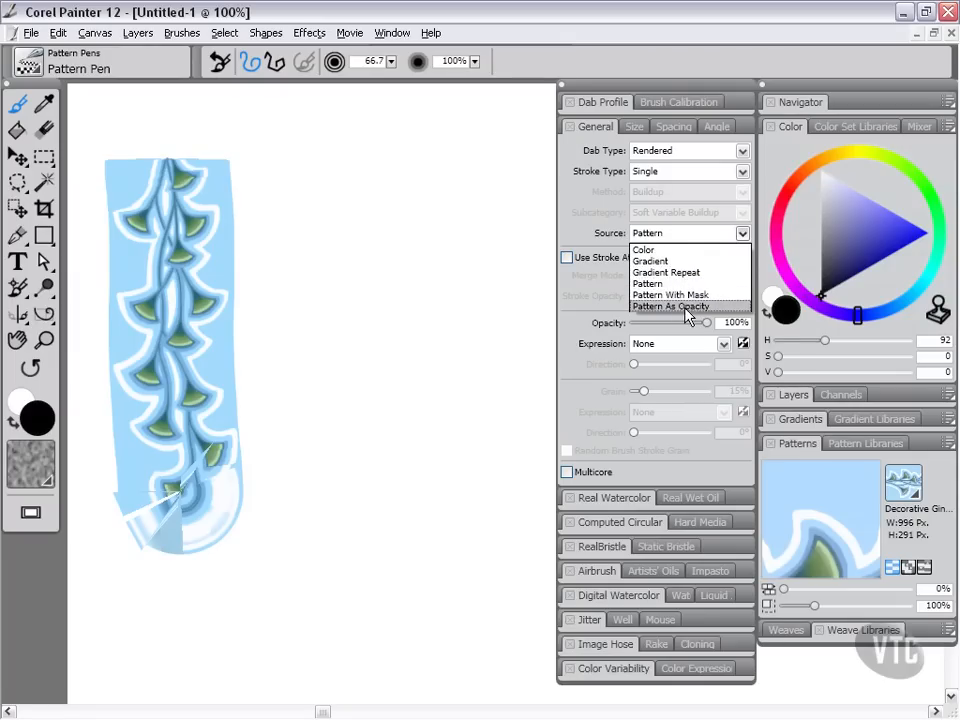
click(648, 283)
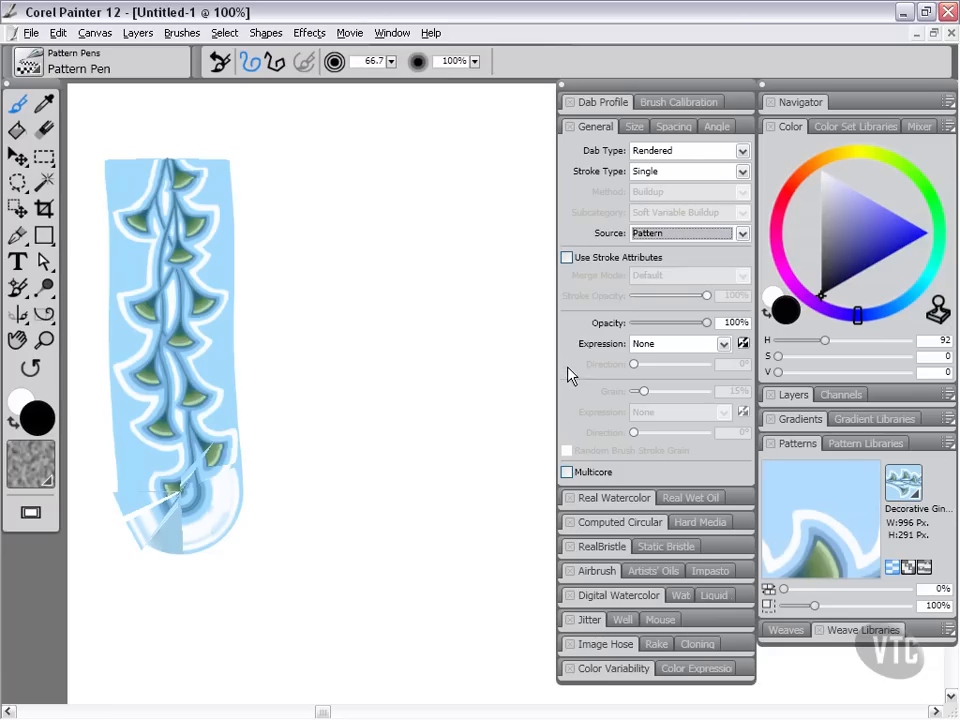
mouse_move(632, 250)
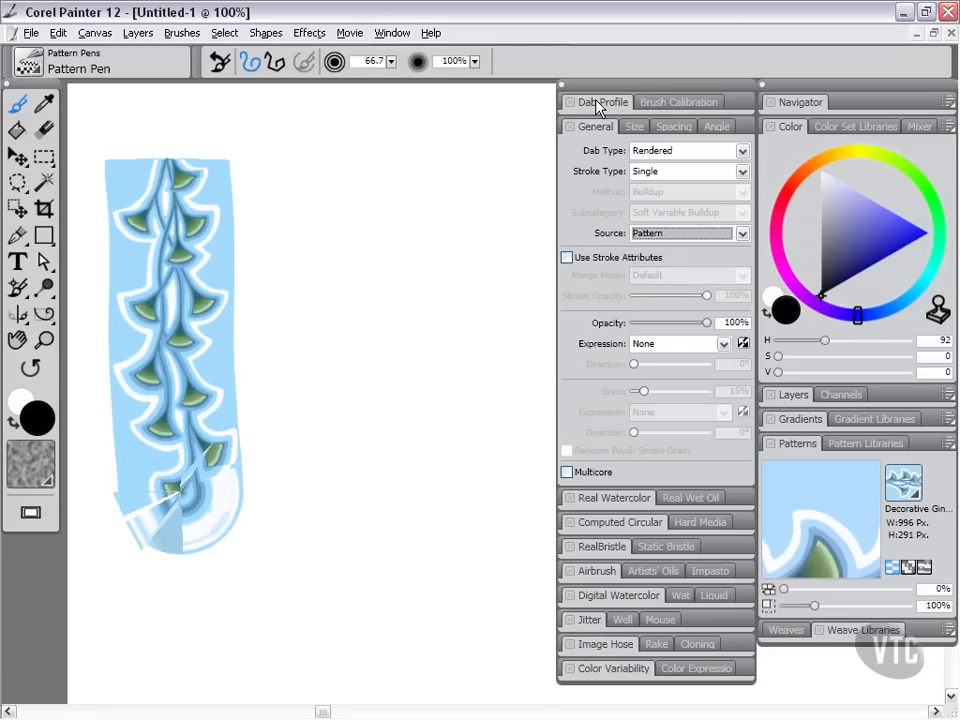
Choose Pattern Pen Soft Edge in Dab Profile for a soft-edged second vertical stroke
click(603, 101)
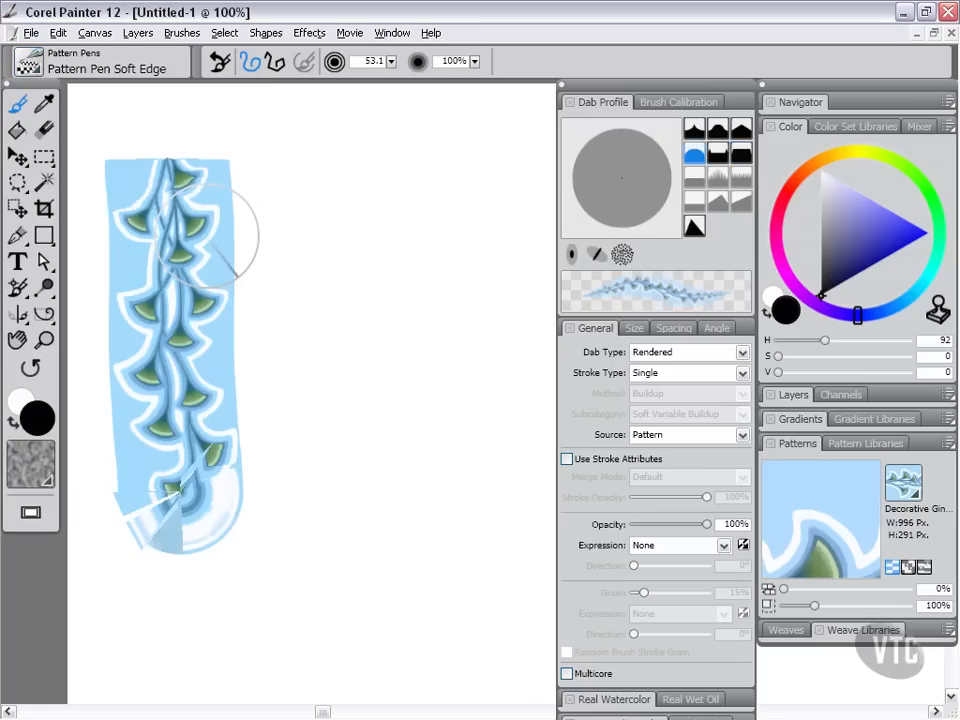
mouse_move(695, 152)
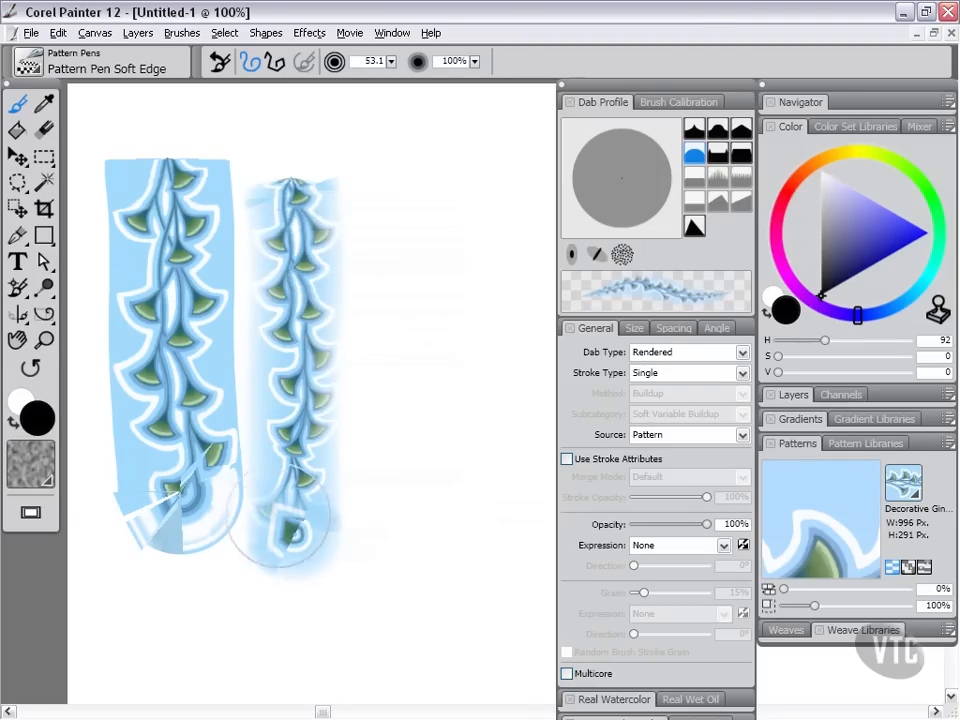
click(717, 153)
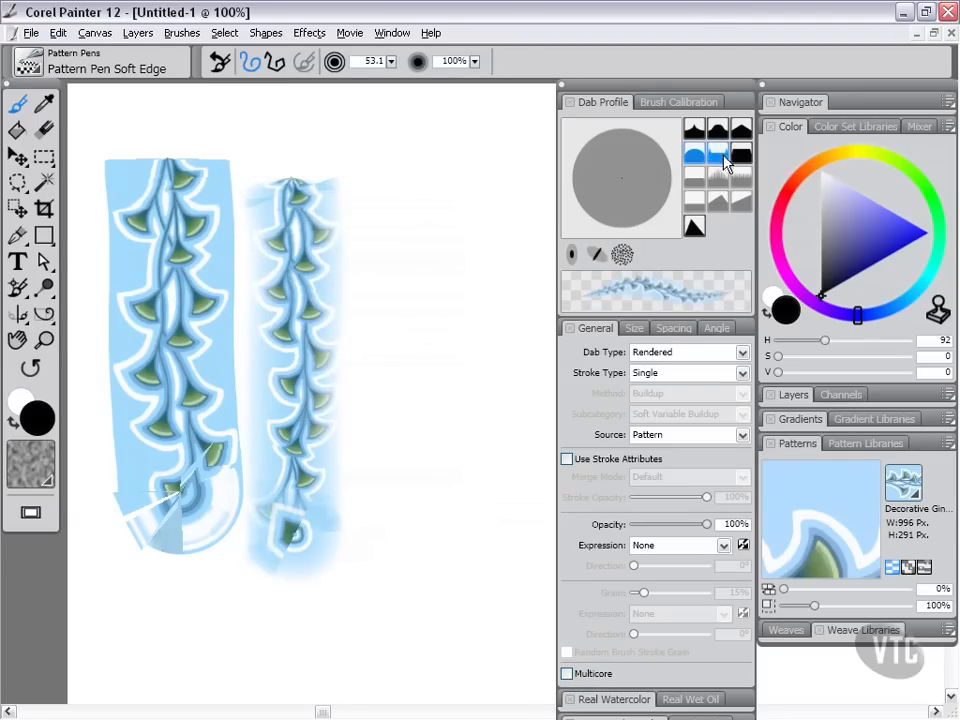
mouse_move(718, 152)
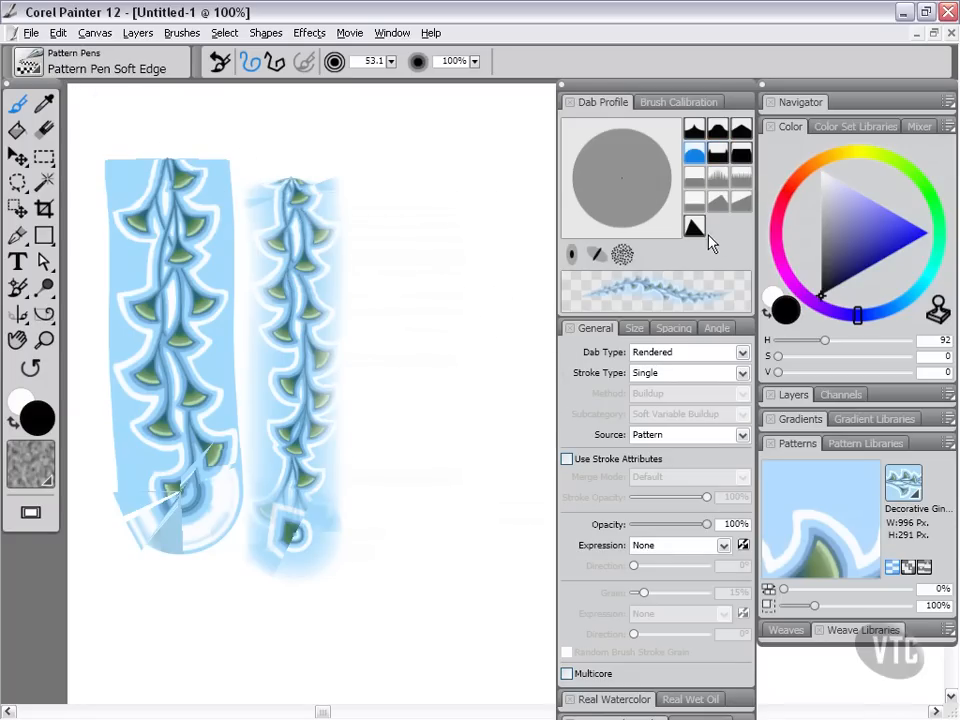
mouse_move(648, 181)
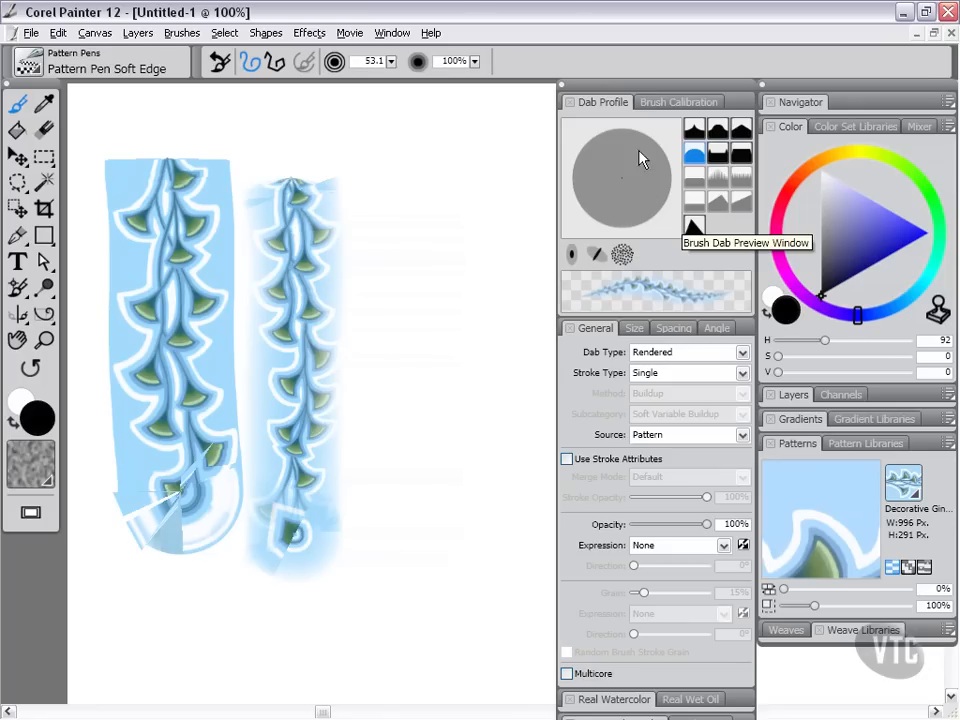
mouse_move(627, 186)
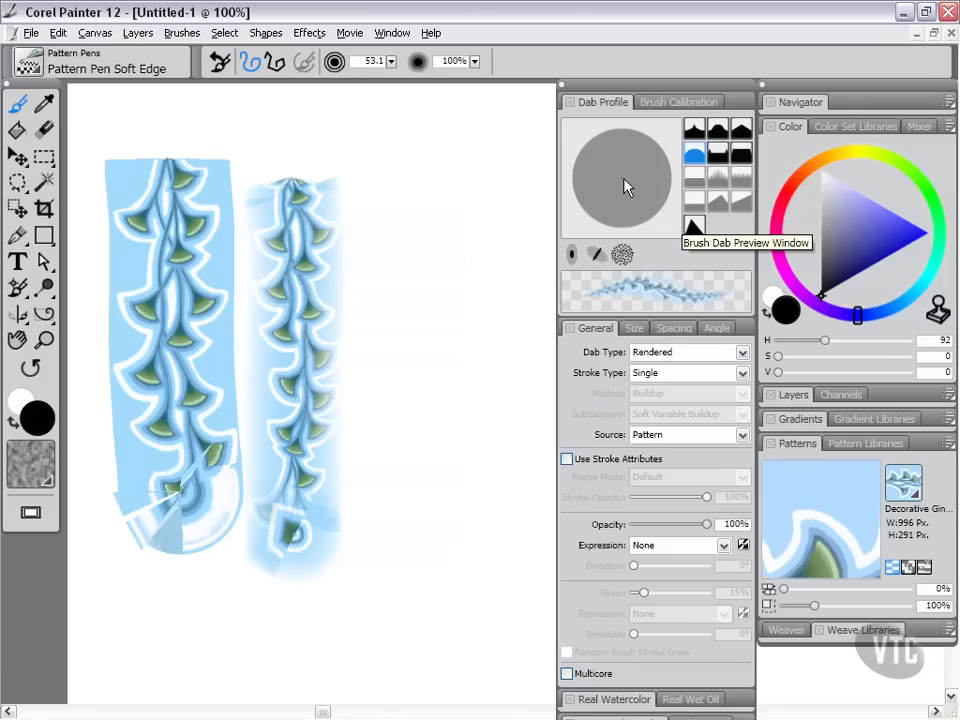
mouse_move(628, 195)
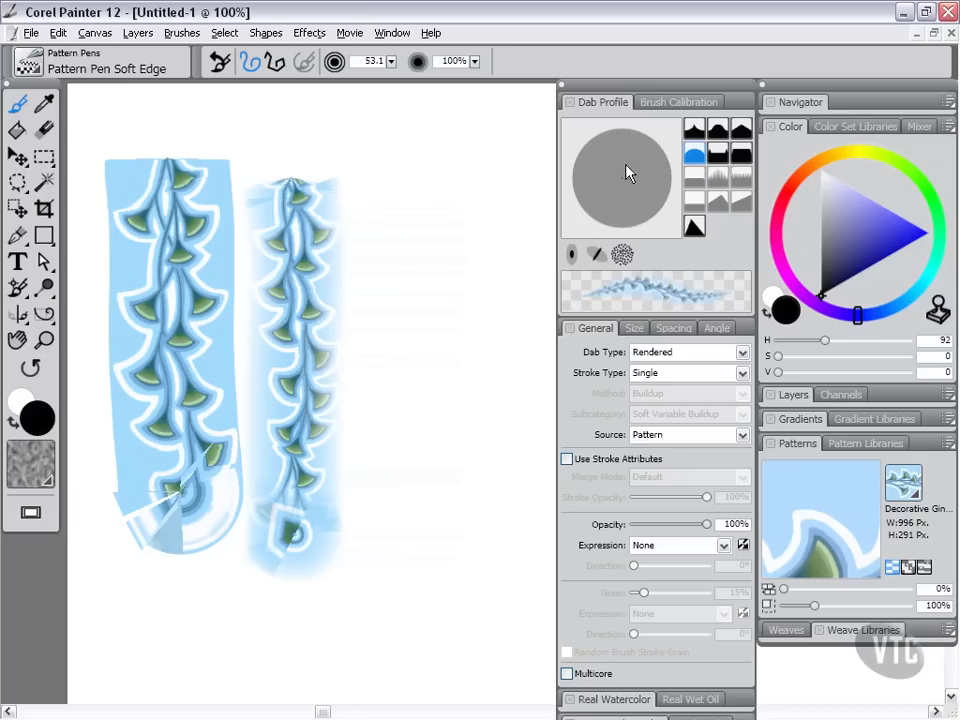
mouse_move(650, 278)
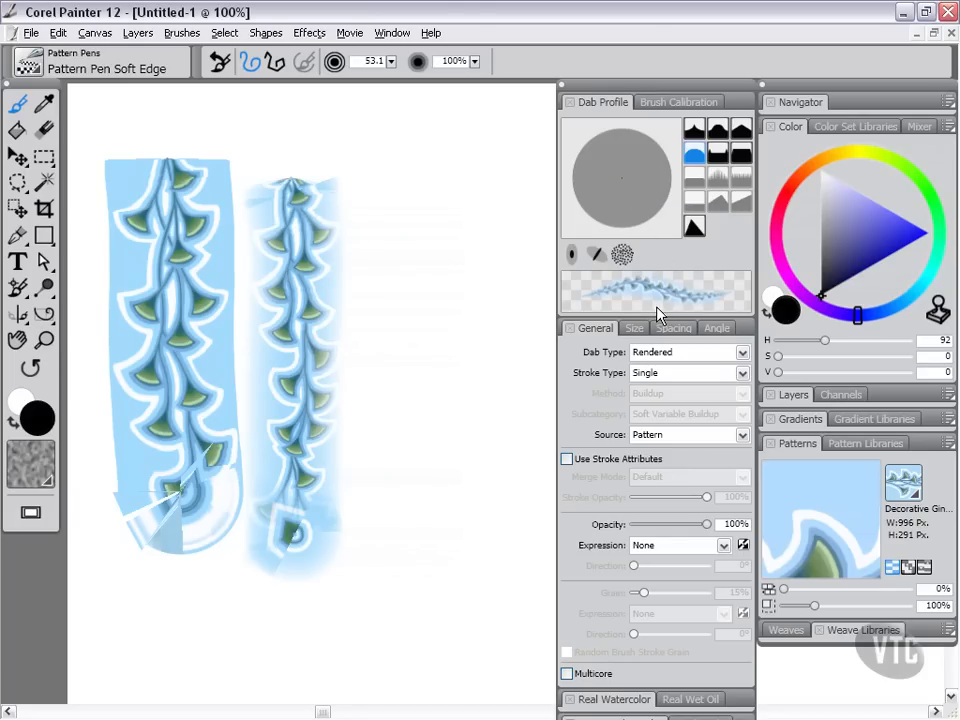
mouse_move(655, 303)
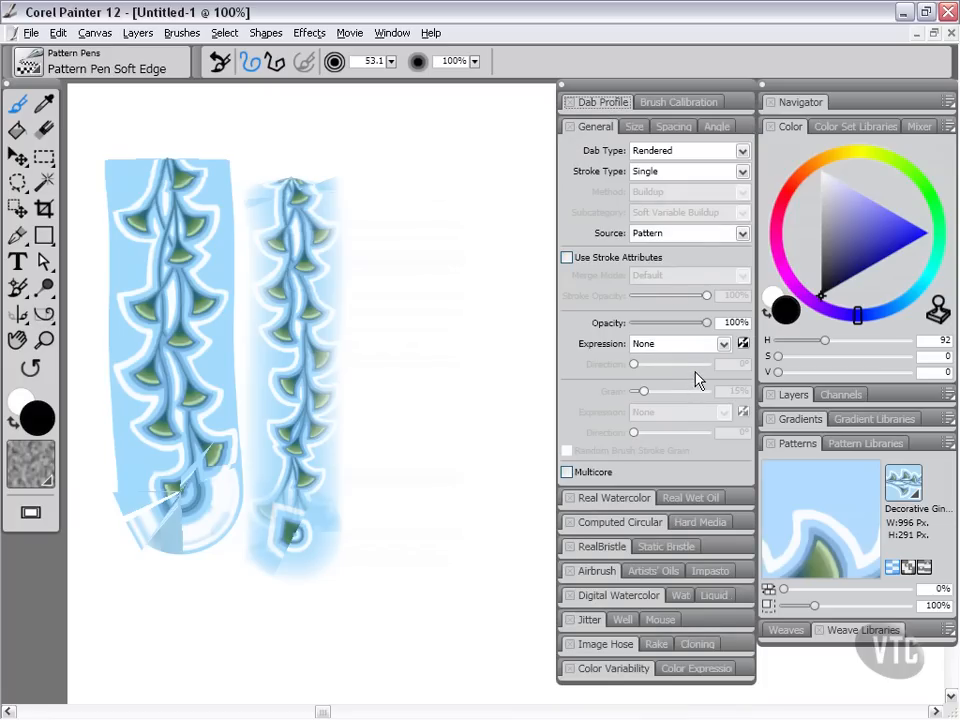
mouse_move(625, 235)
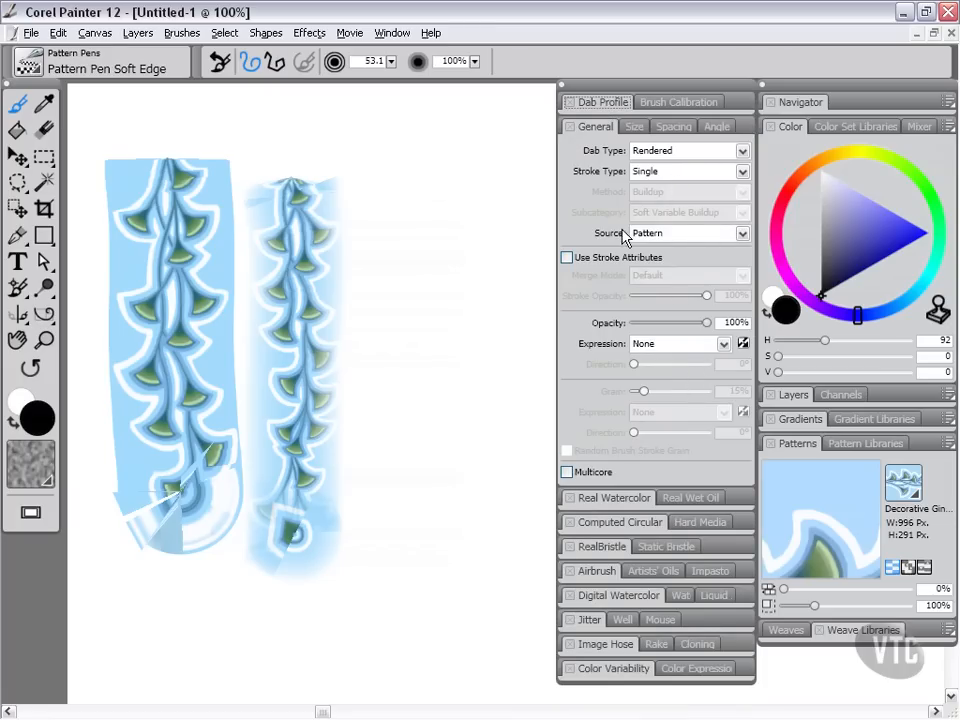
mouse_move(678, 244)
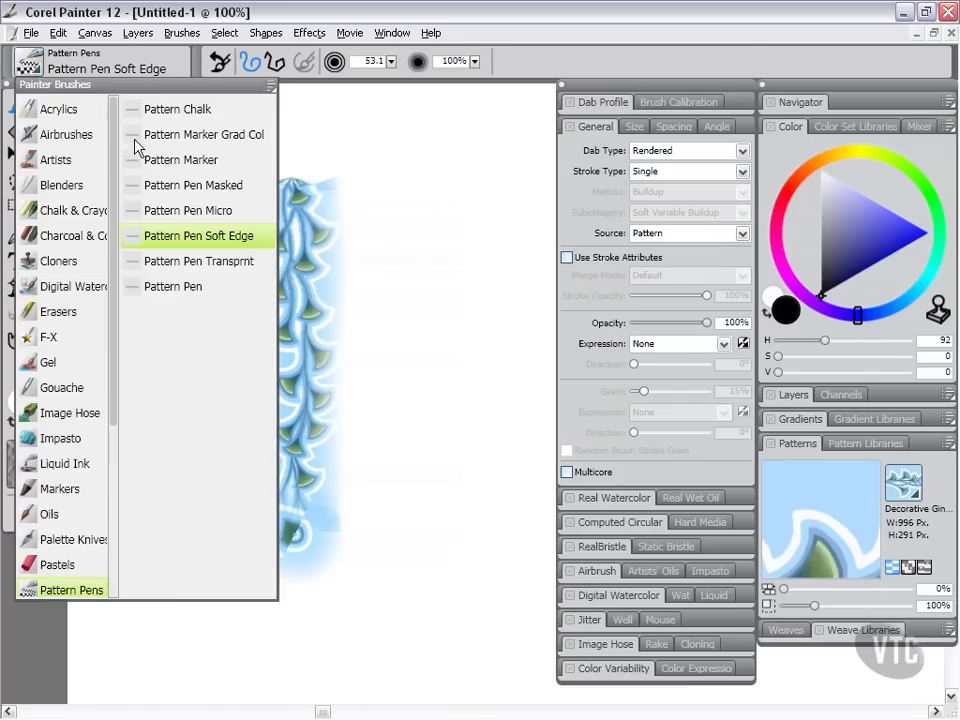
mouse_move(208, 245)
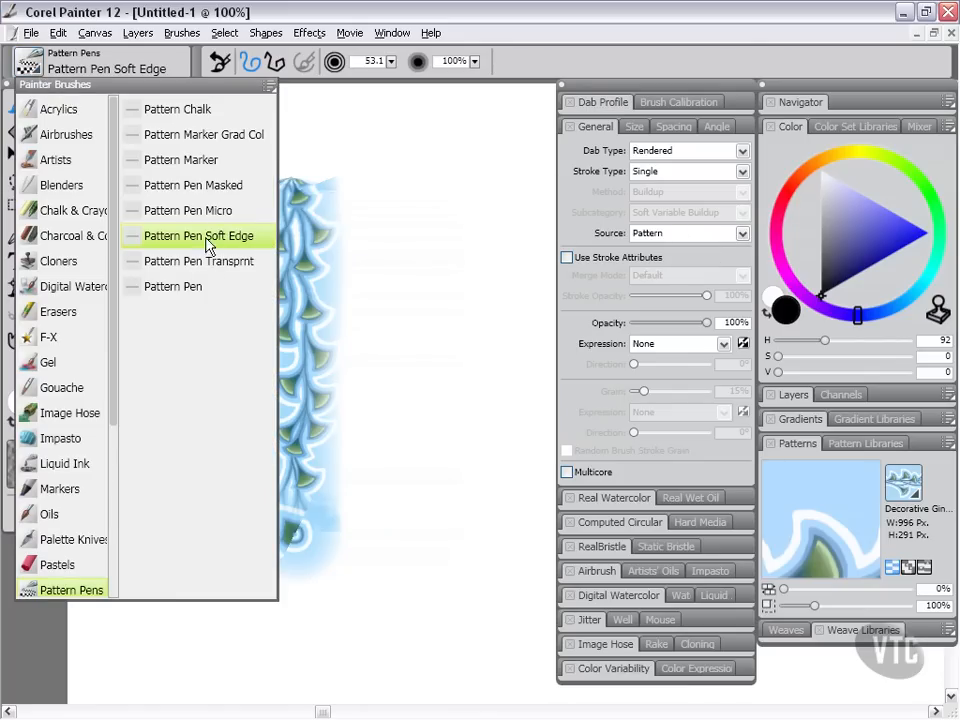
Use Pattern Pen Masked to paint a crisp vine-only vertical stroke right of the others
click(195, 185)
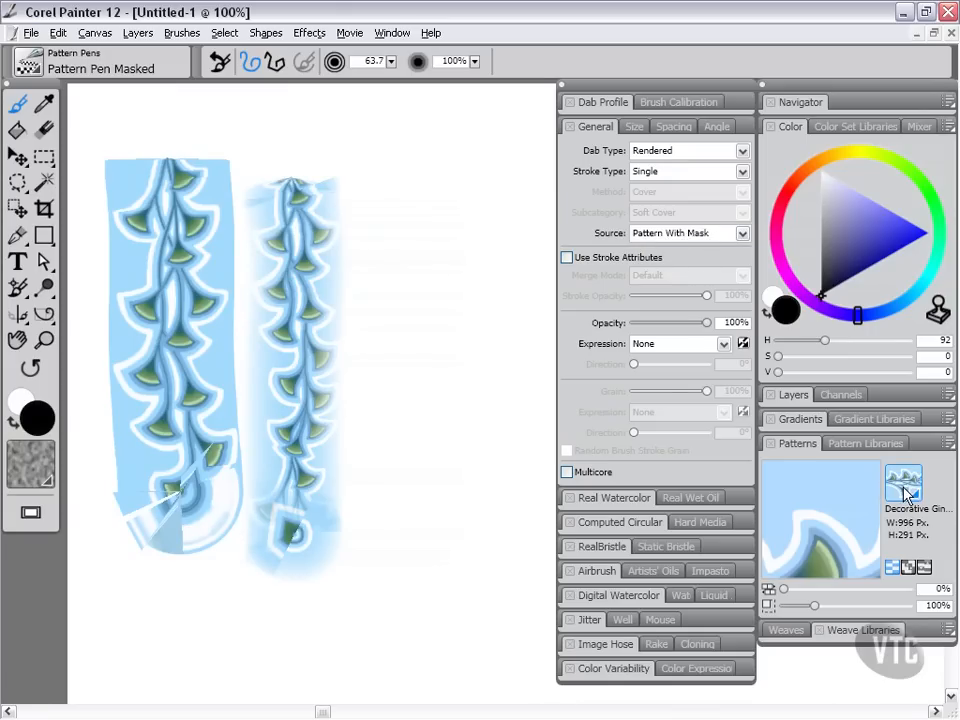
mouse_move(908, 497)
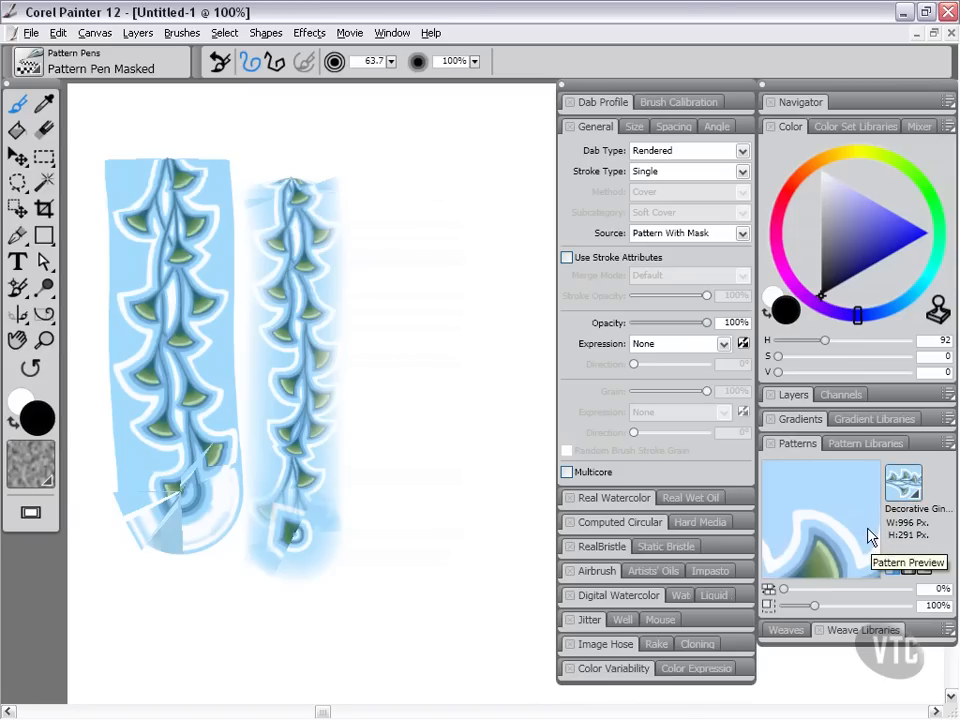
mouse_move(867, 527)
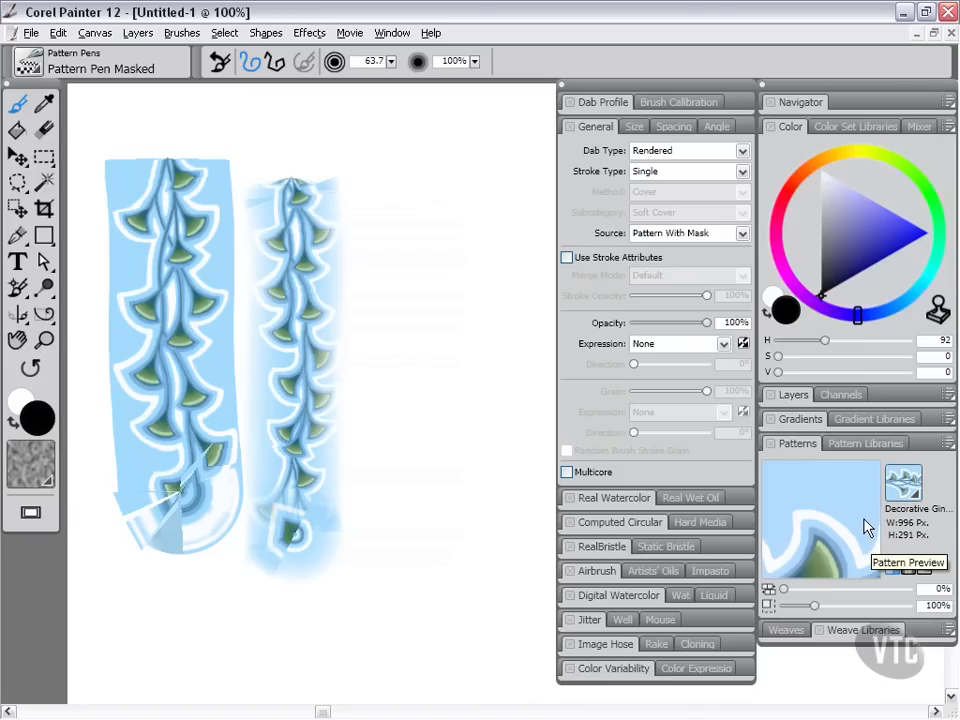
click(138, 33)
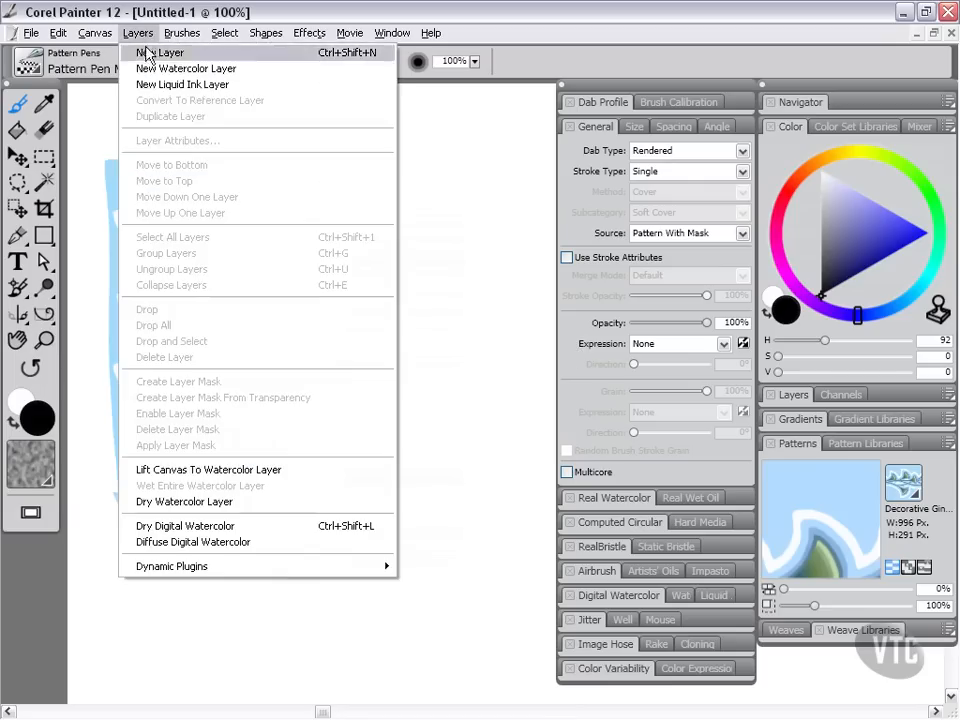
mouse_move(538, 22)
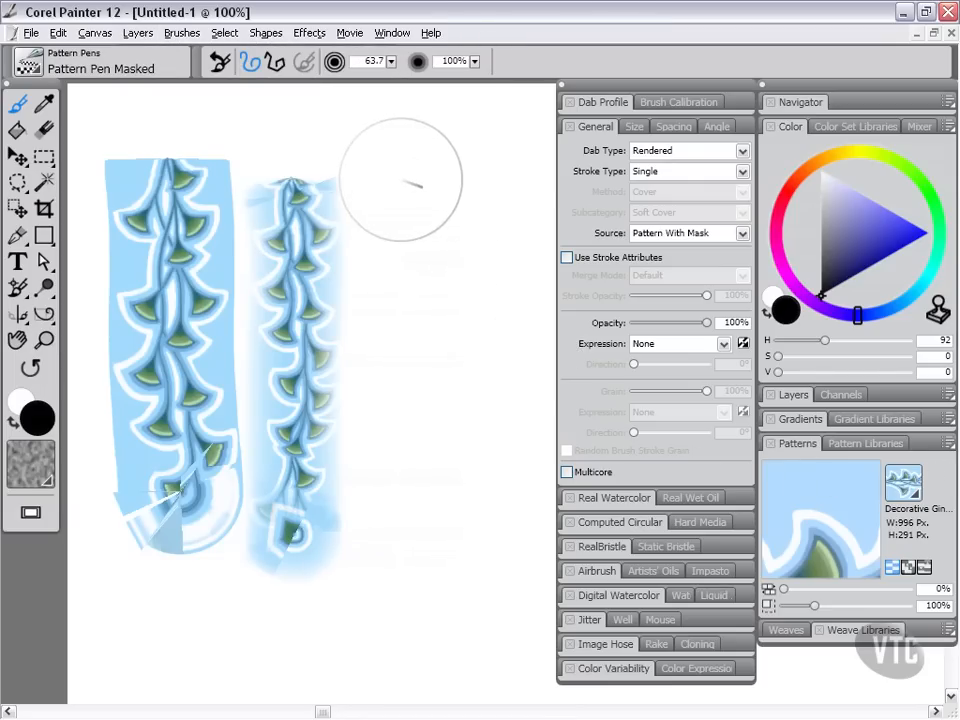
drag(400, 180, 405, 580)
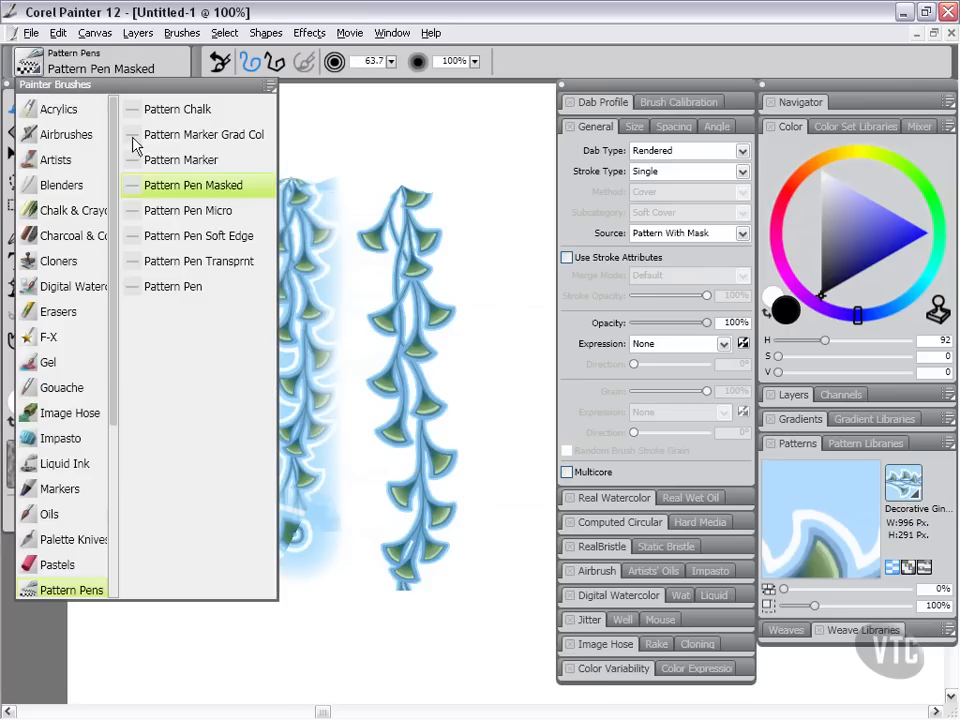
Paint a thin Pattern Pen Micro vine stroke, then switch to Pattern Pen Transprnt
click(189, 210)
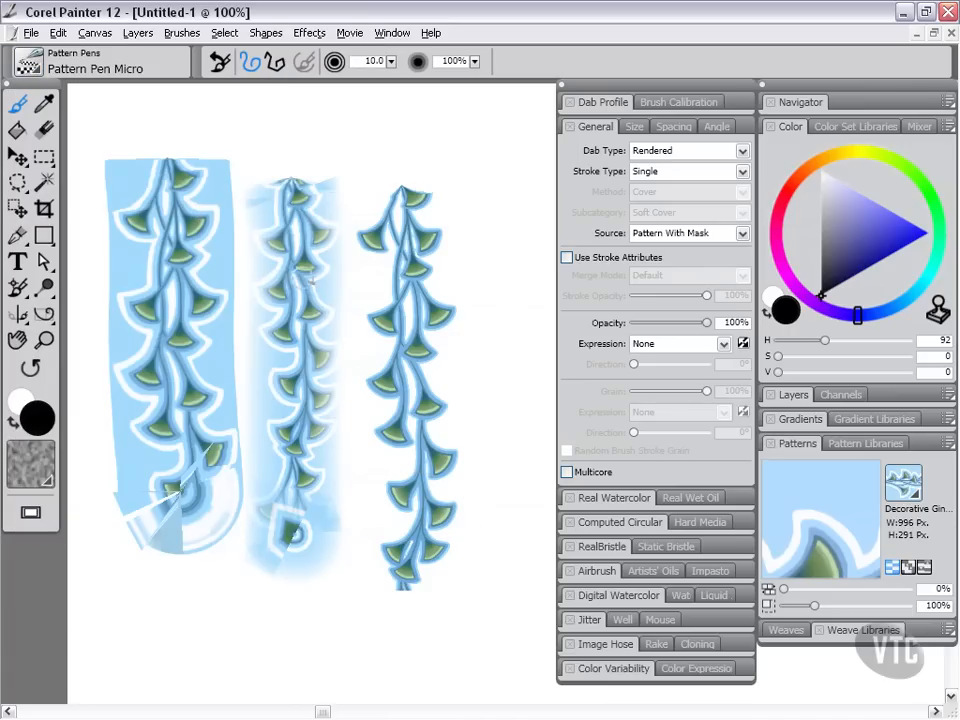
drag(480, 170, 490, 600)
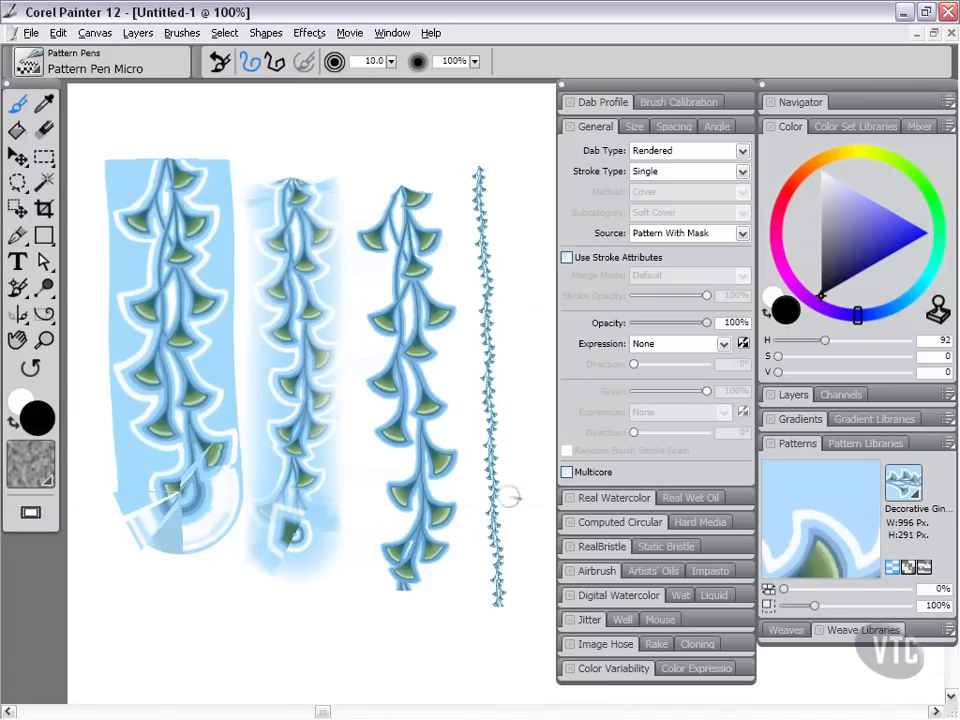
mouse_move(362, 62)
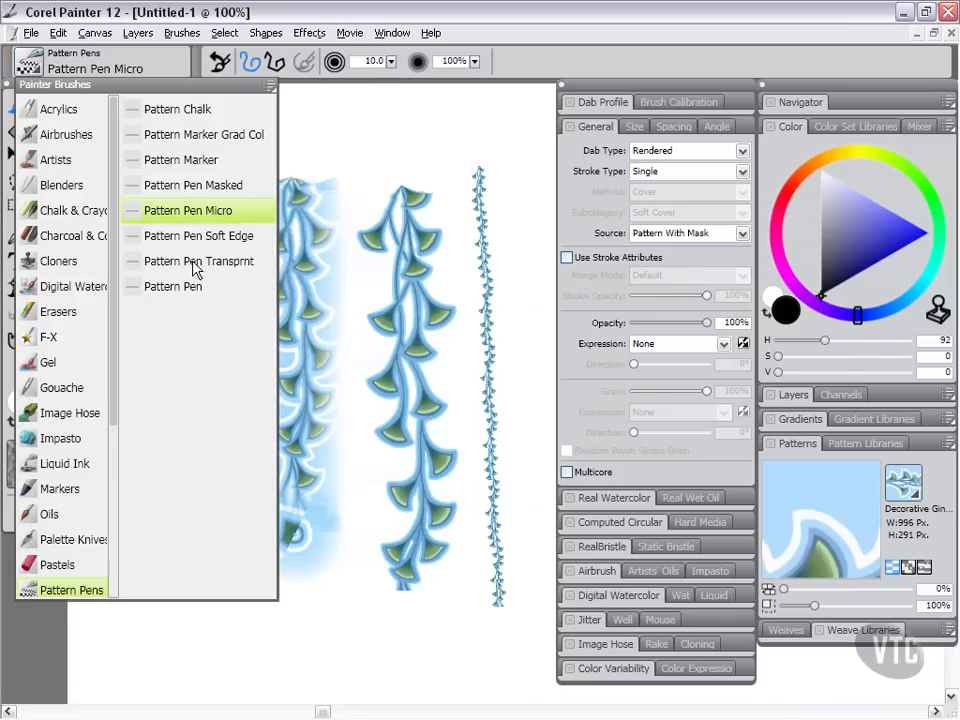
click(199, 261)
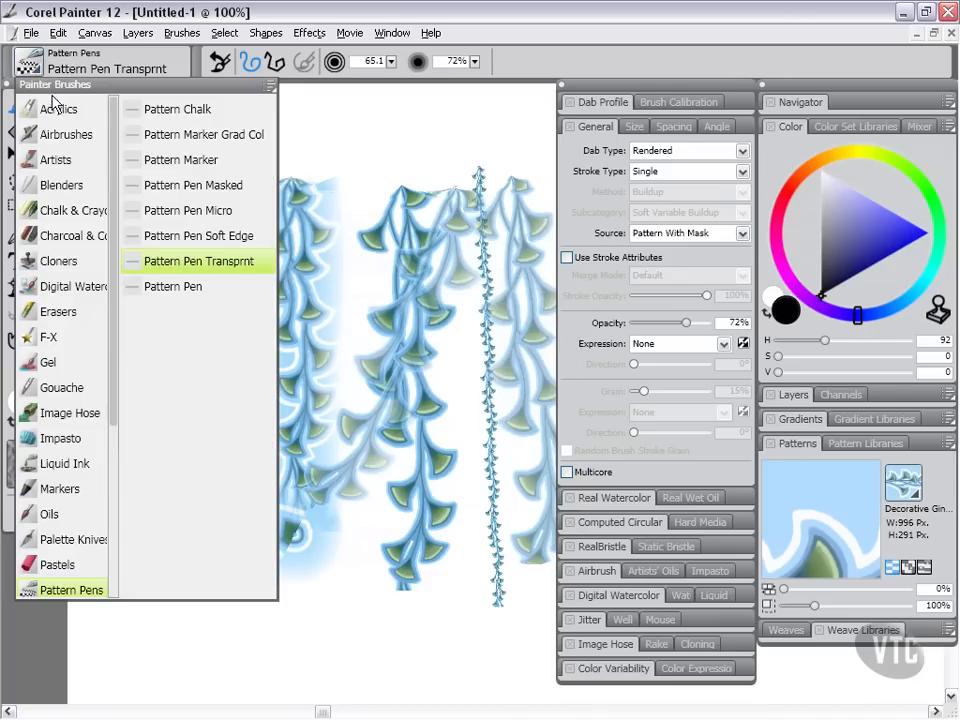
mouse_move(183, 110)
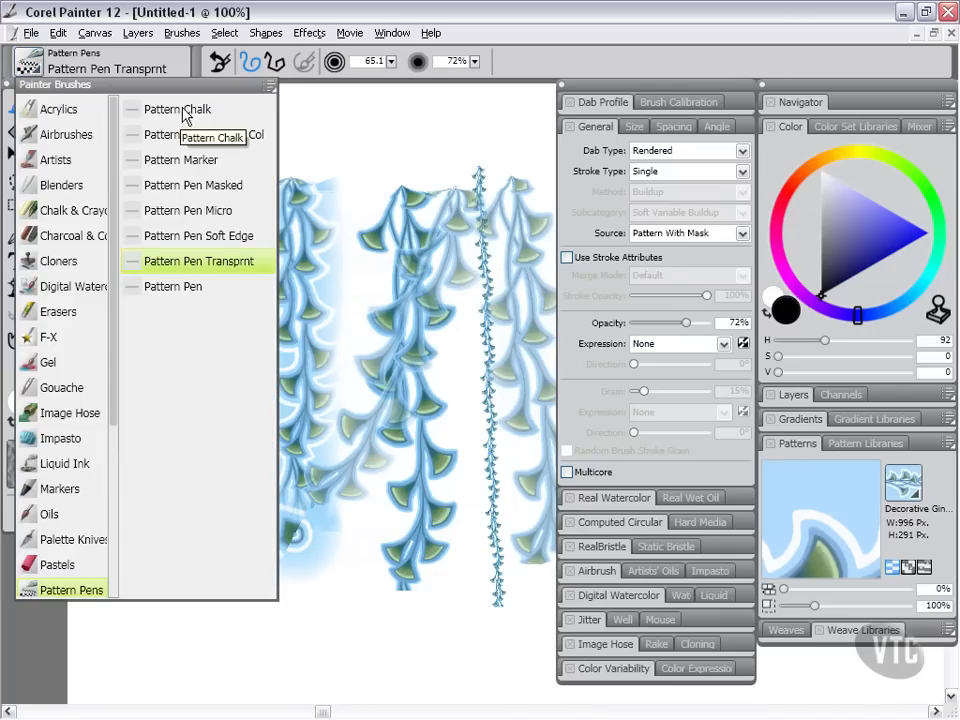
Select Pattern Chalk and keep its Source as Pattern As Opacity
click(178, 109)
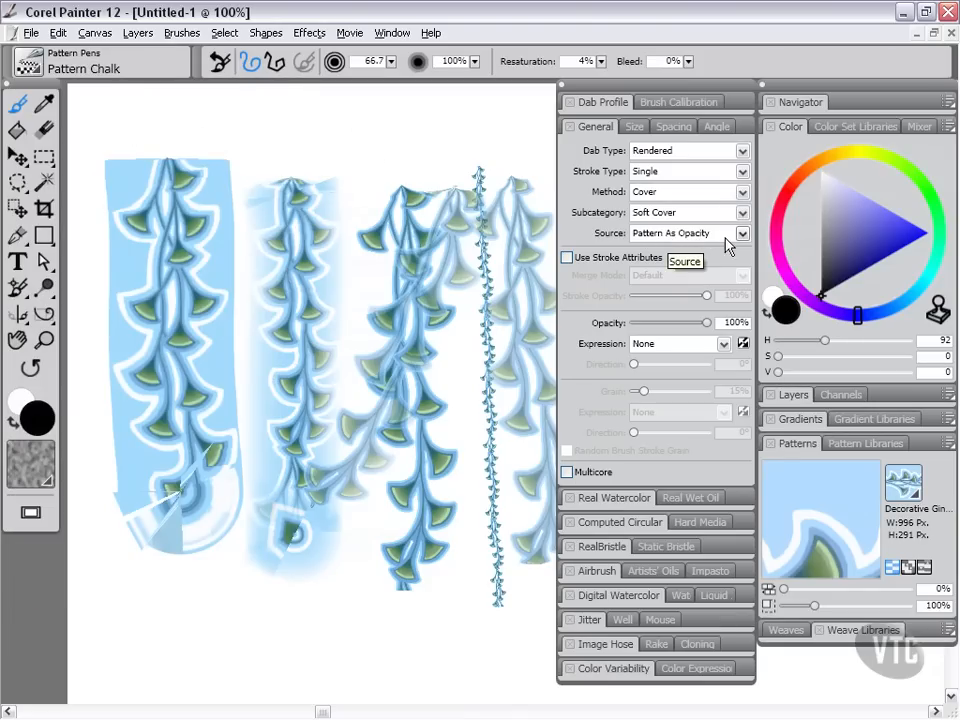
click(742, 233)
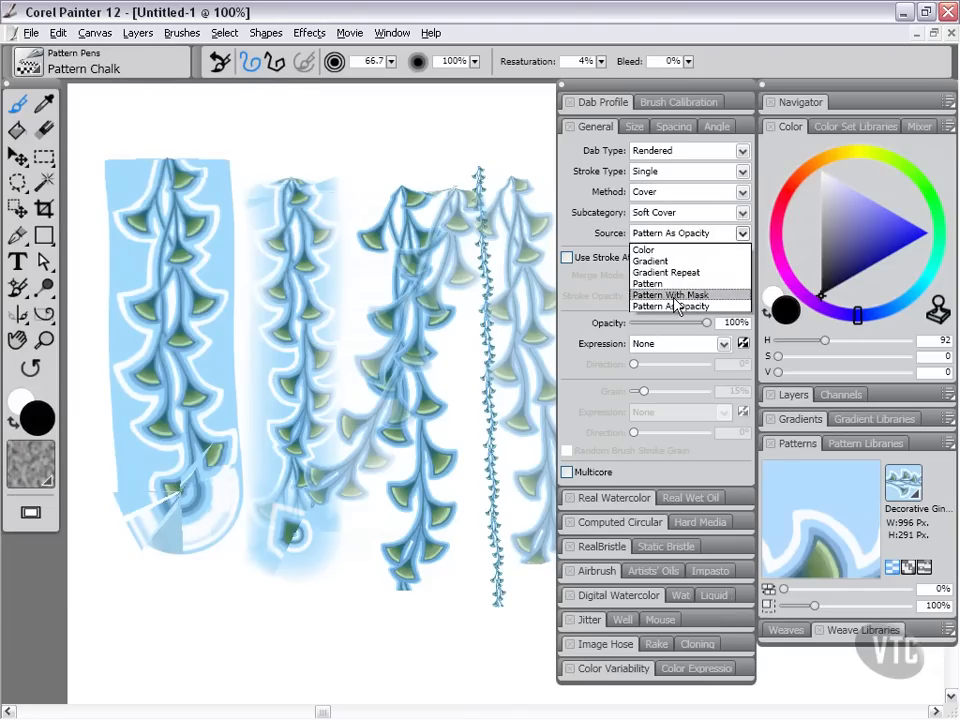
click(689, 306)
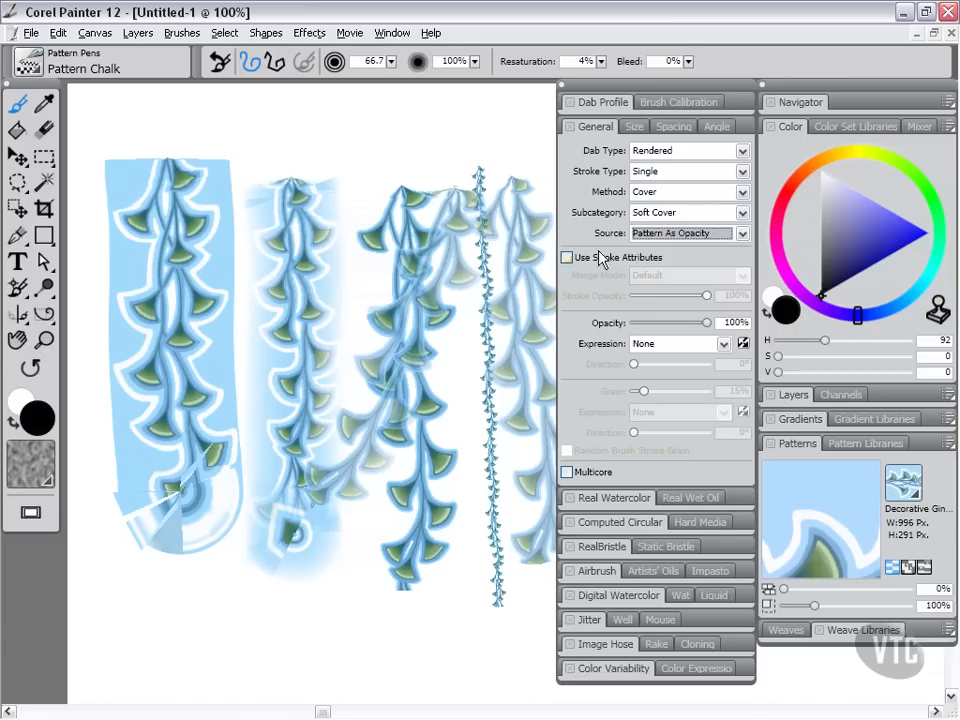
mouse_move(685, 212)
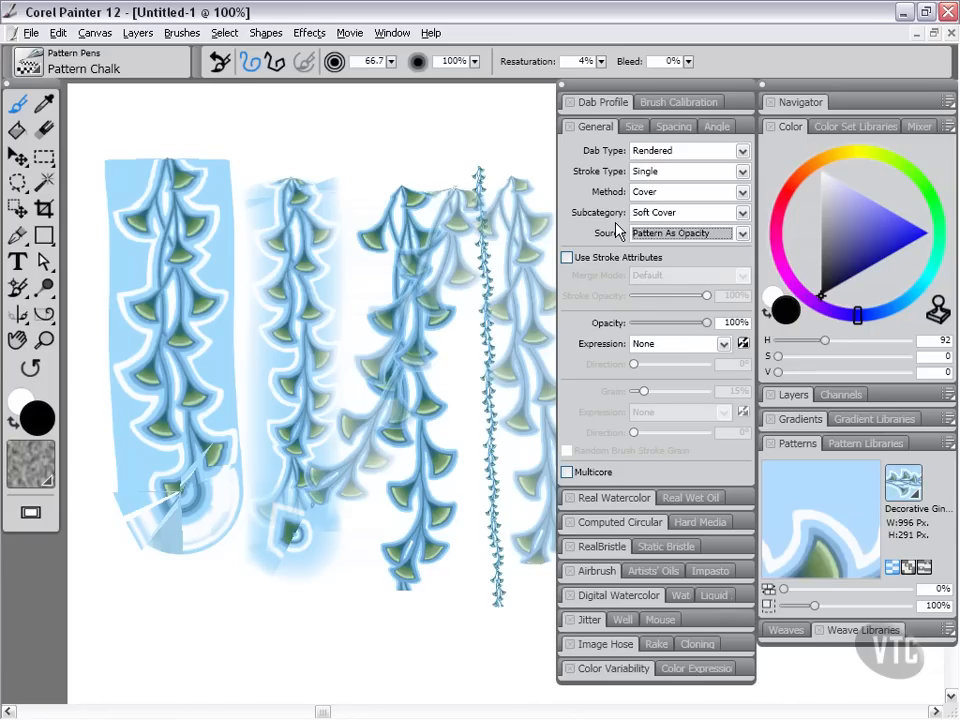
mouse_move(870, 543)
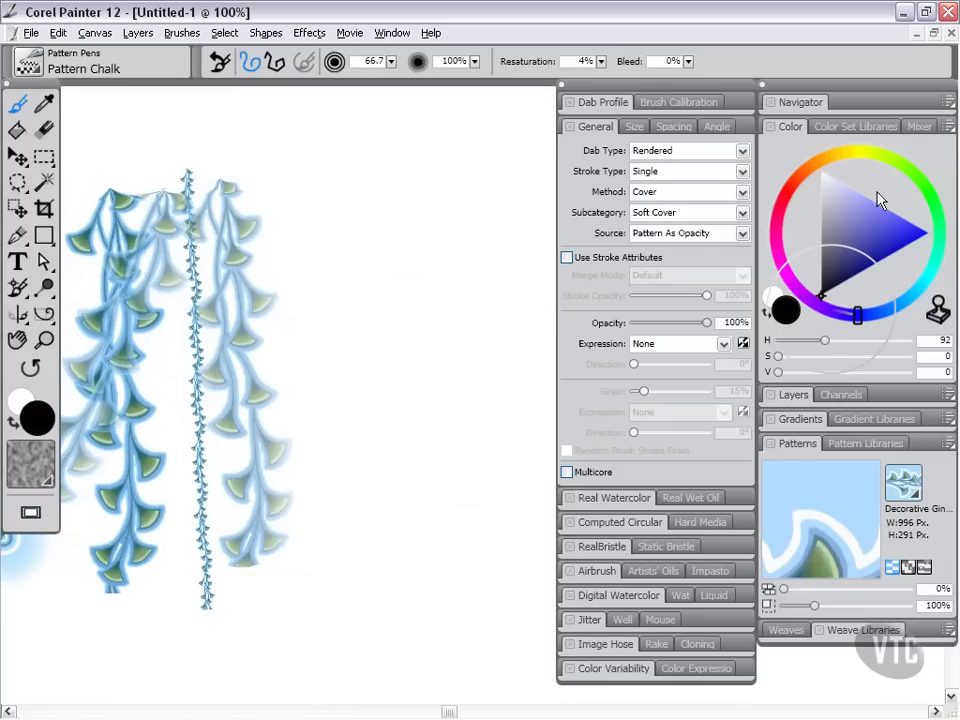
Paint soft orange Pattern Chalk vine strokes, then change the colour to green
click(878, 218)
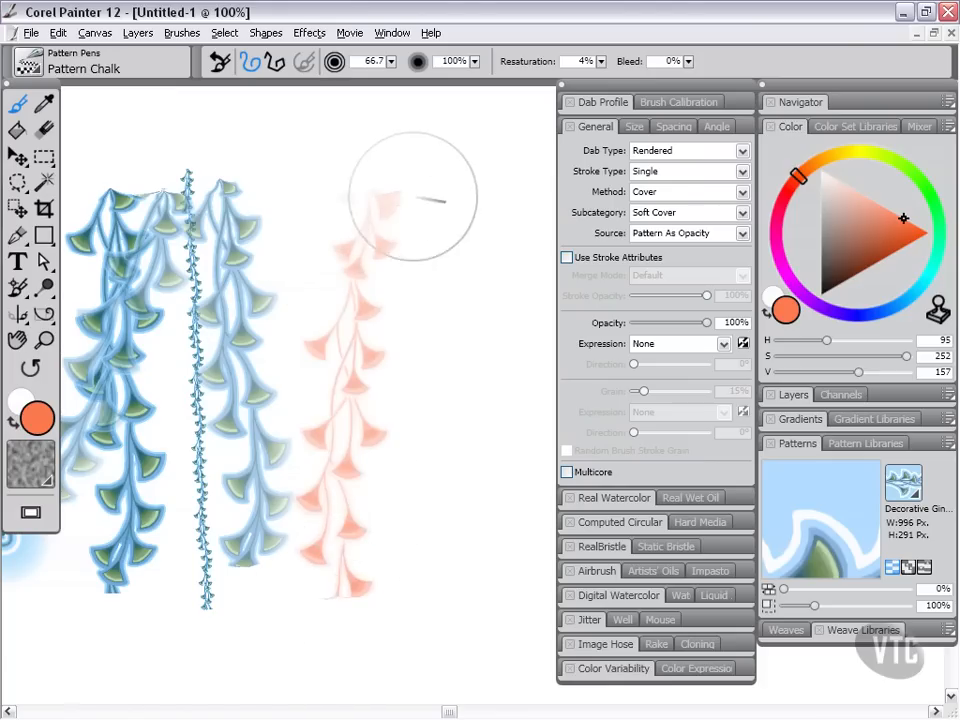
drag(410, 195, 330, 575)
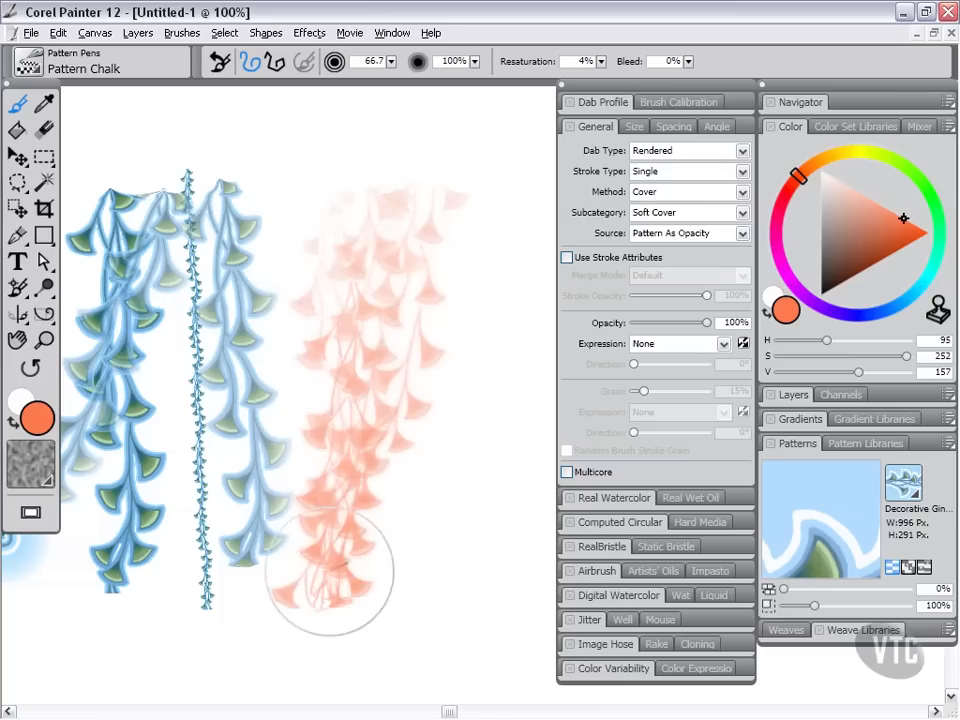
drag(330, 575, 370, 255)
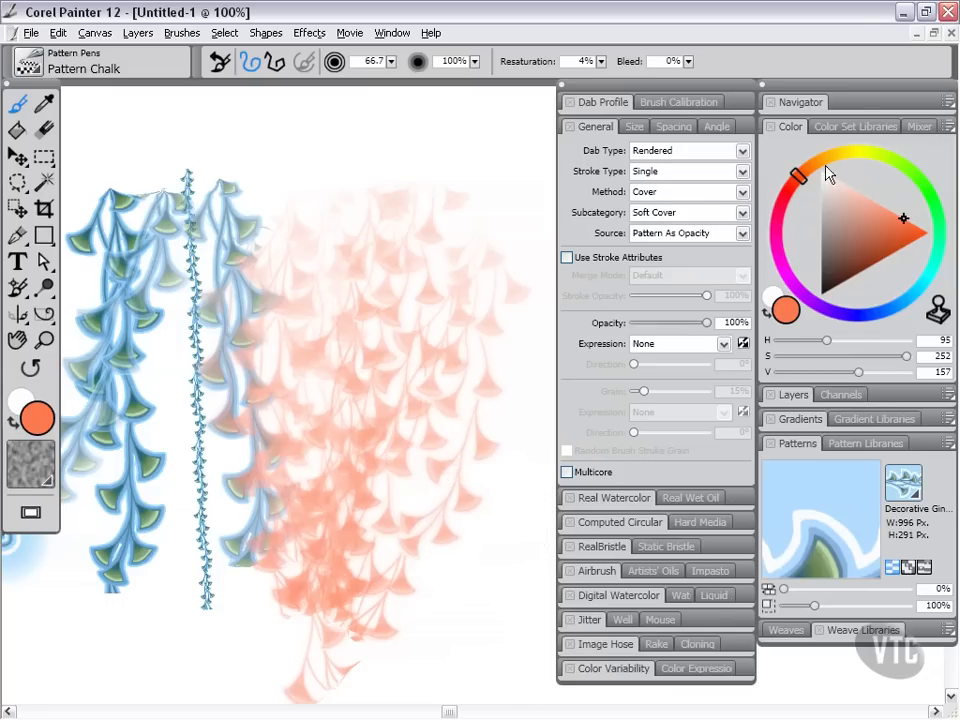
click(908, 168)
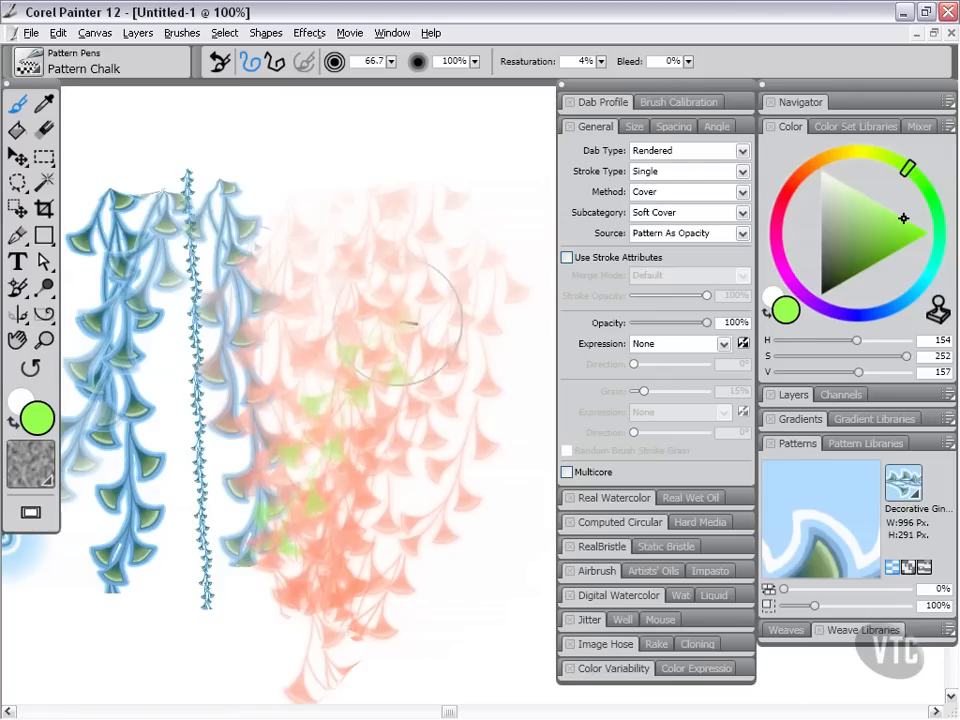
mouse_move(898, 247)
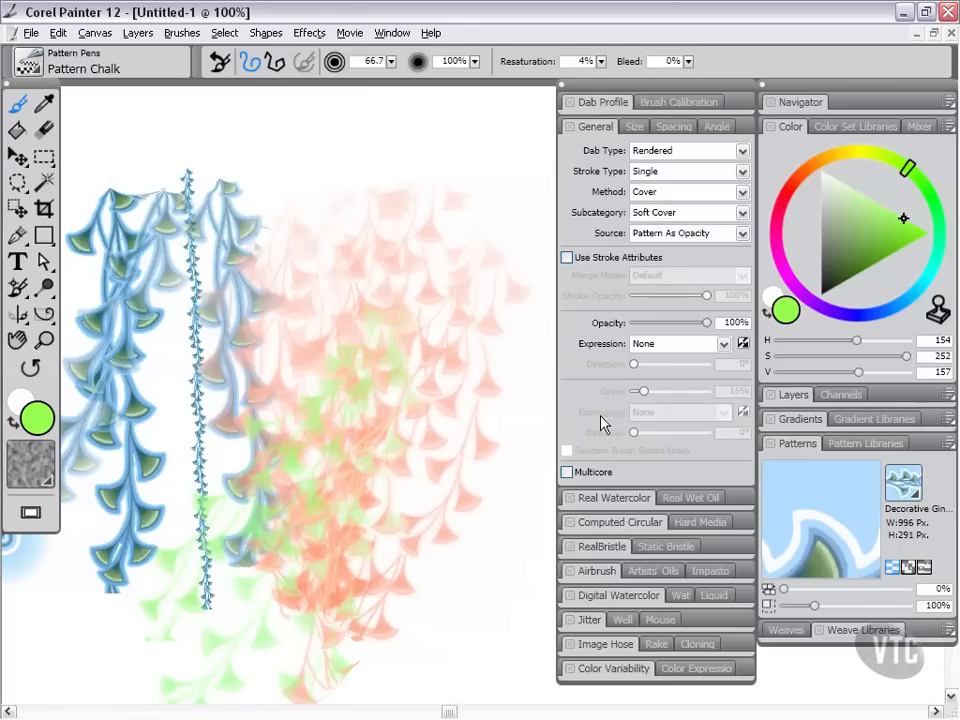
mouse_move(600, 420)
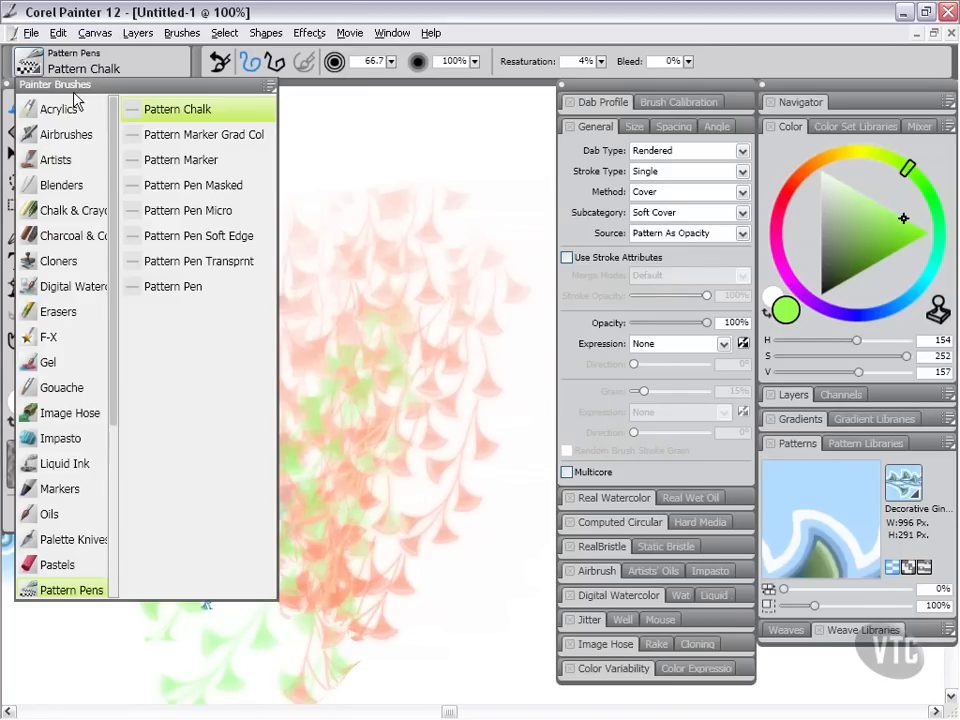
click(184, 160)
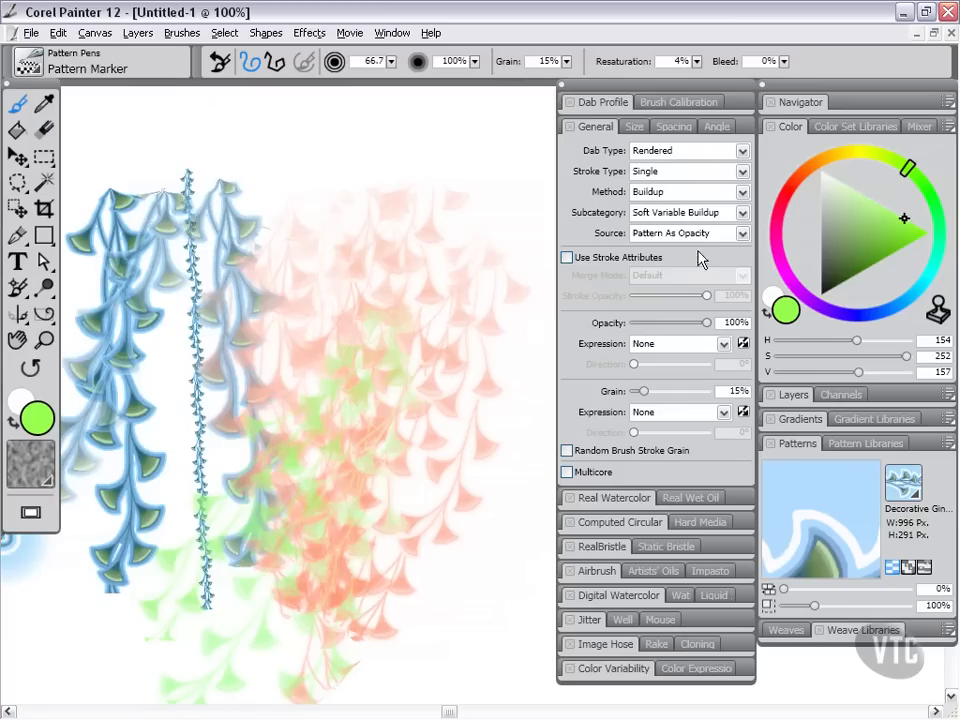
mouse_move(705, 230)
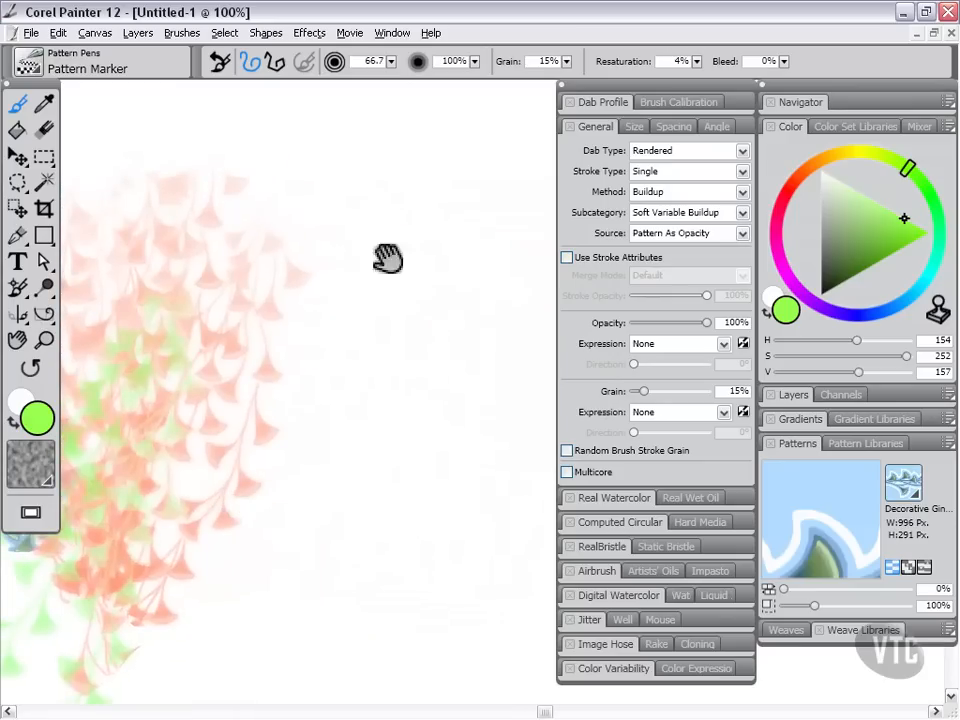
drag(390, 258, 295, 595)
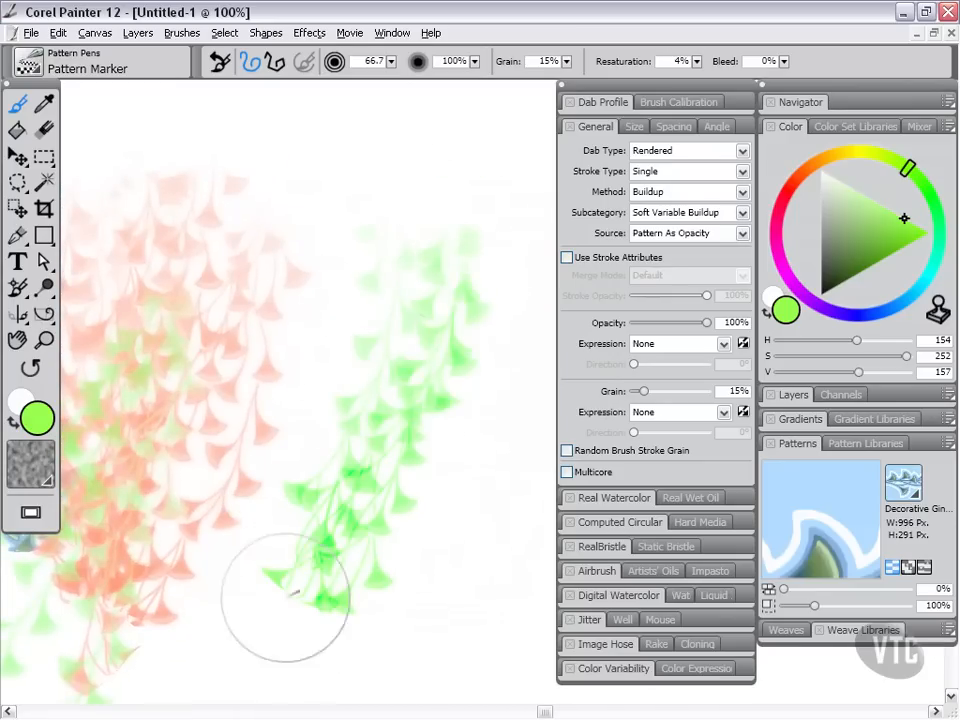
drag(290, 600, 460, 340)
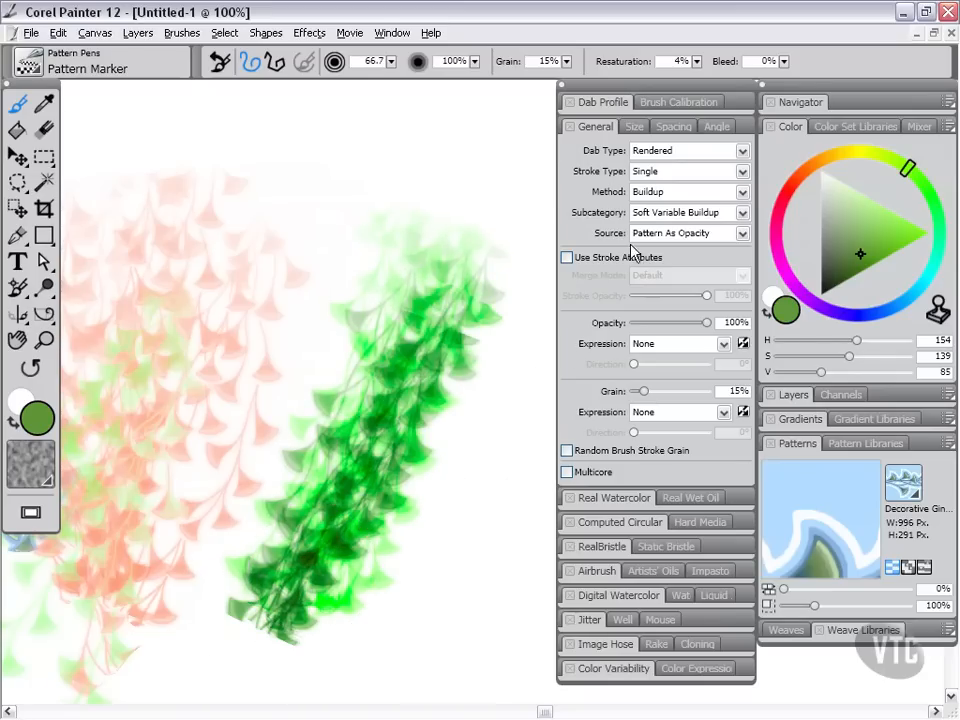
mouse_move(685, 200)
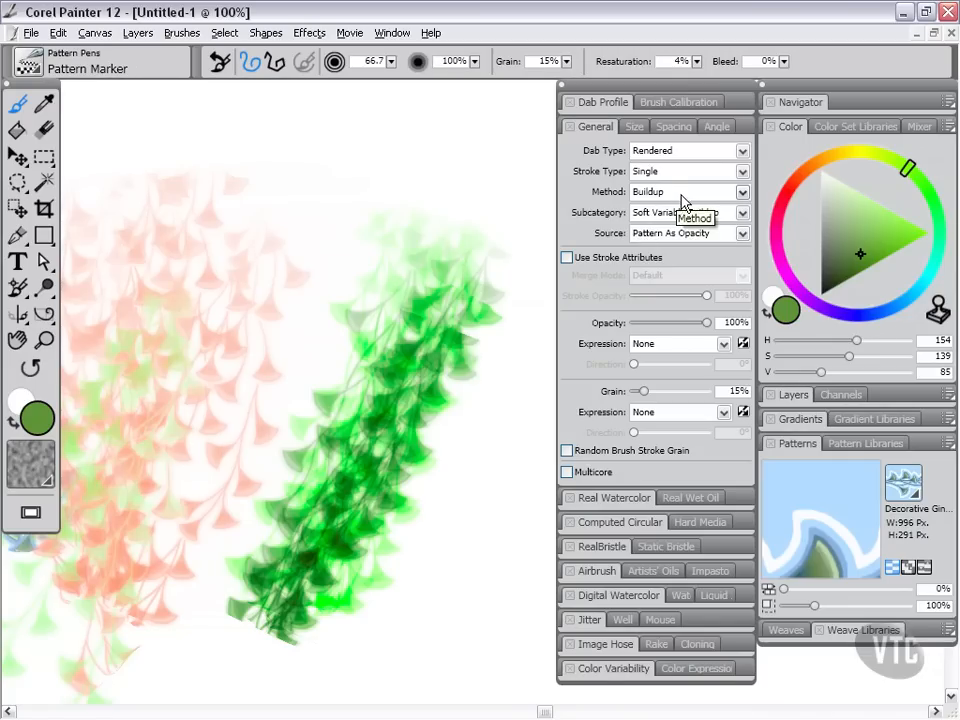
mouse_move(707, 208)
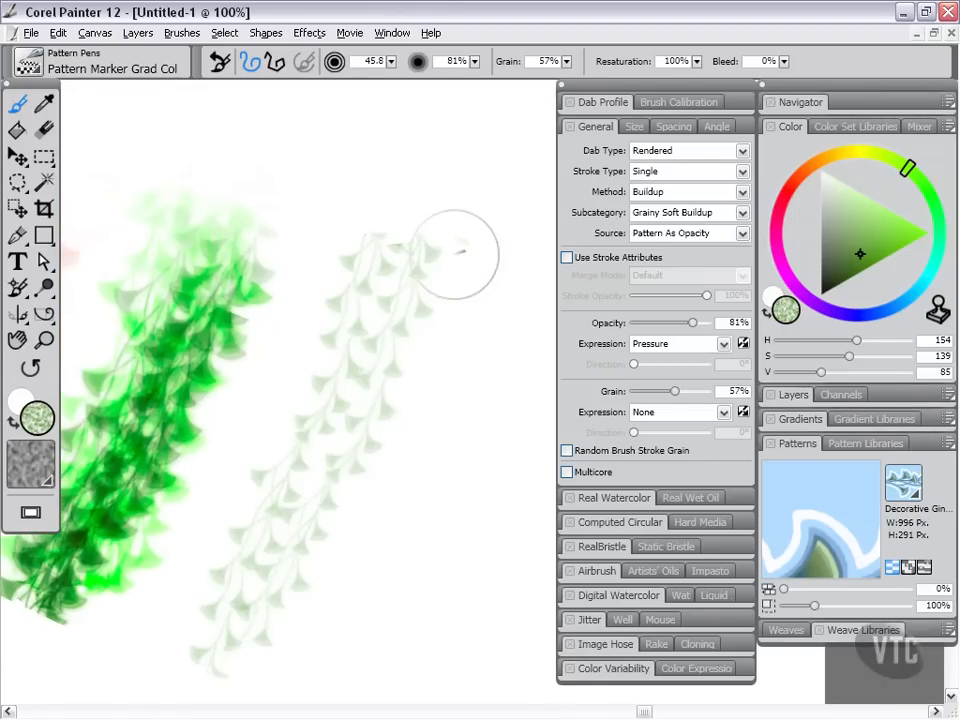
Paint a pale green leafy stroke, then overlay yellow-orange Orange Flame gradient strokes
drag(455, 252, 470, 353)
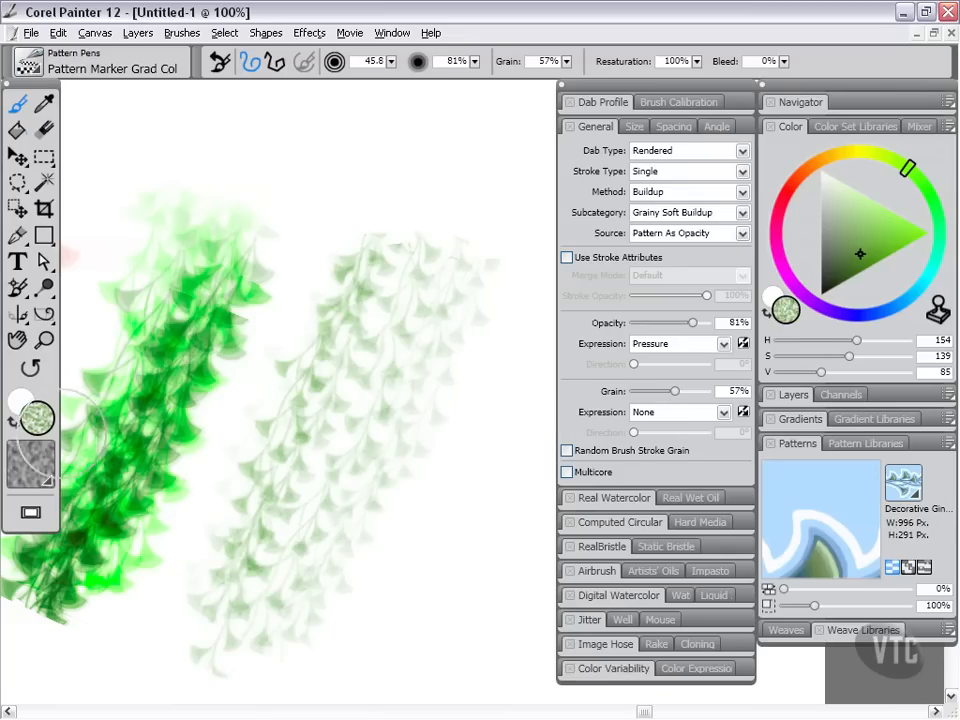
mouse_move(38, 418)
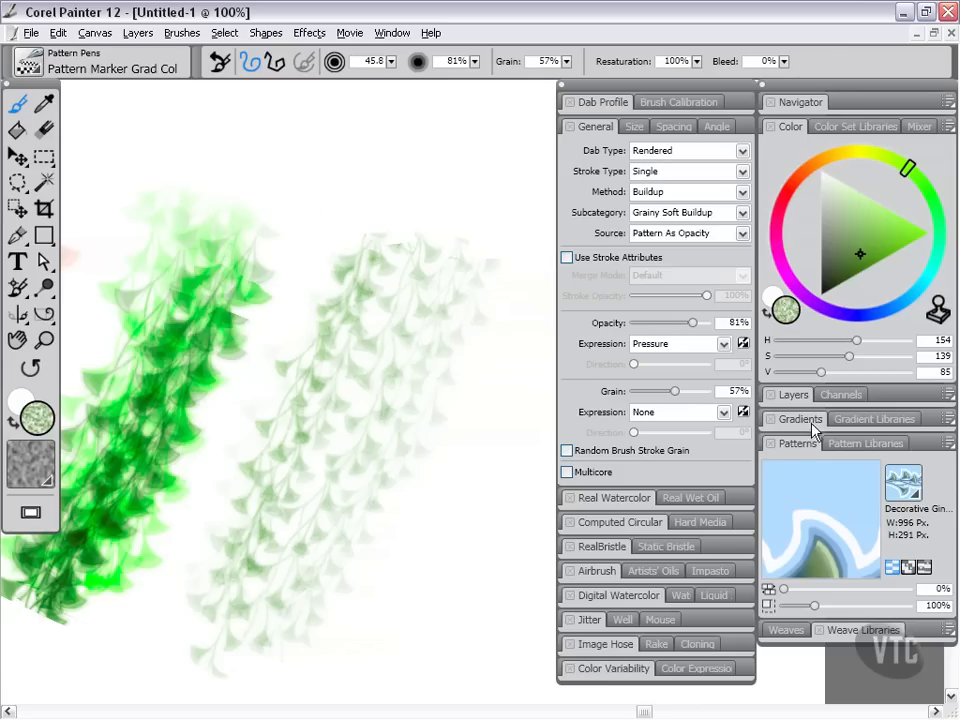
click(802, 419)
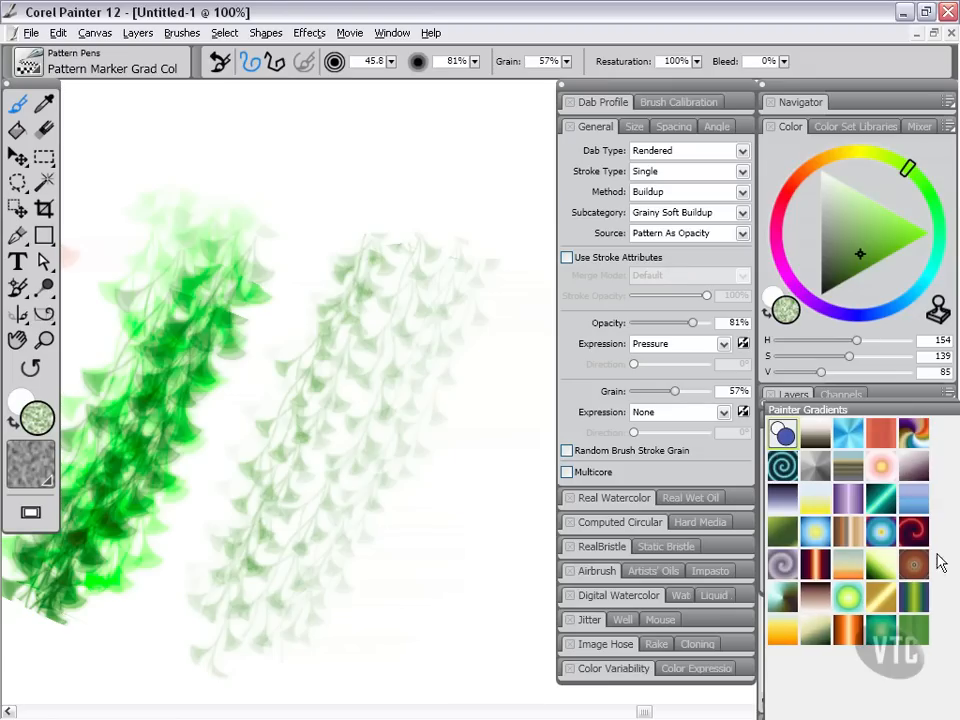
mouse_move(783, 630)
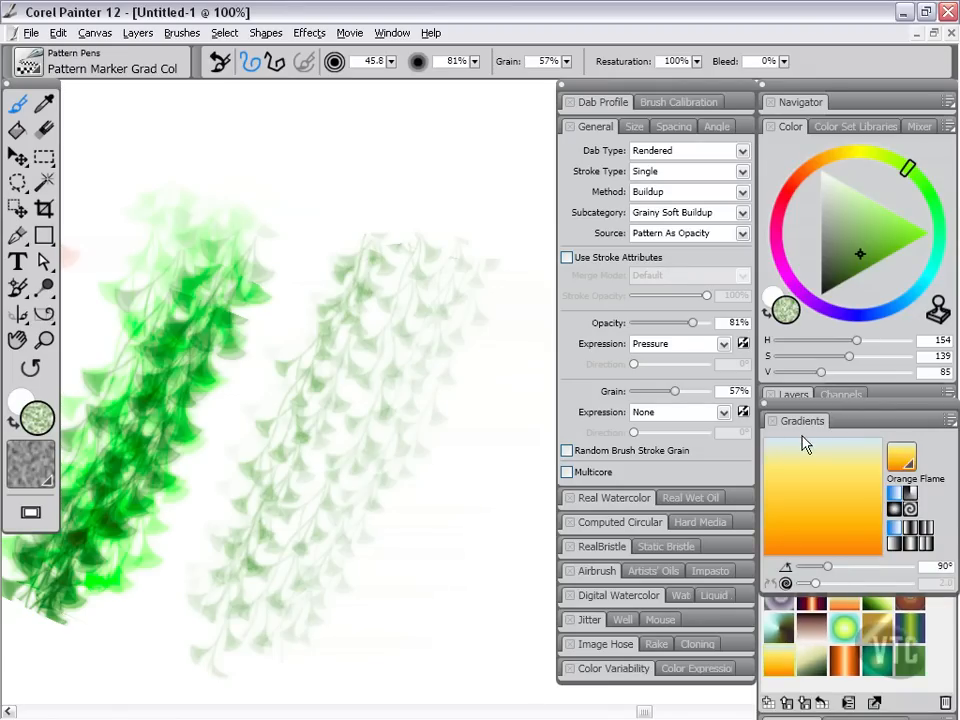
mouse_move(810, 548)
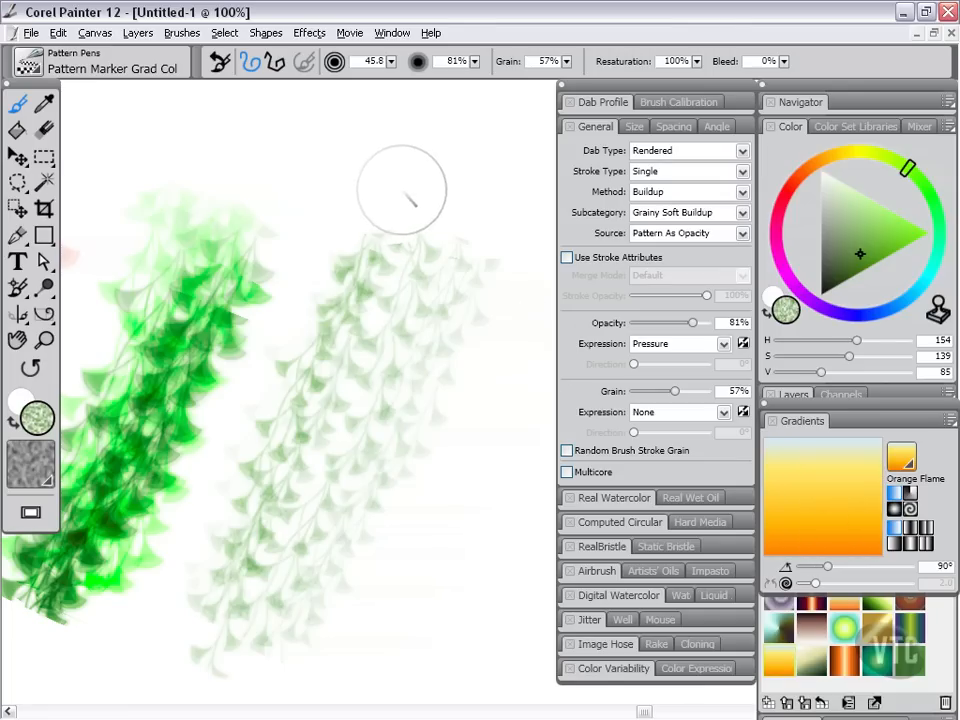
drag(400, 190, 385, 460)
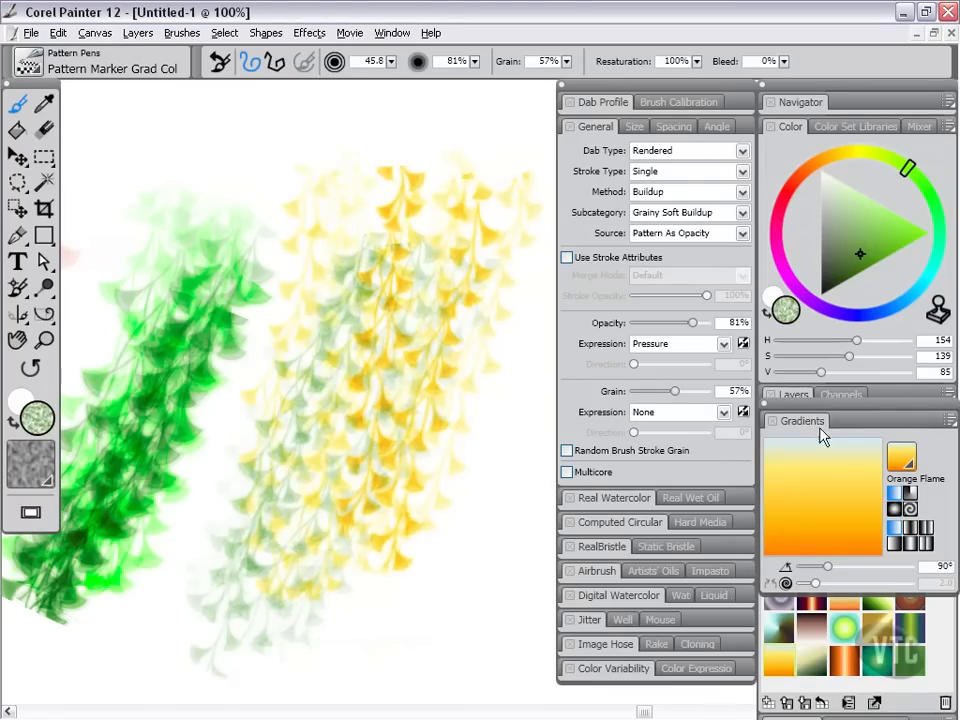
mouse_move(835, 522)
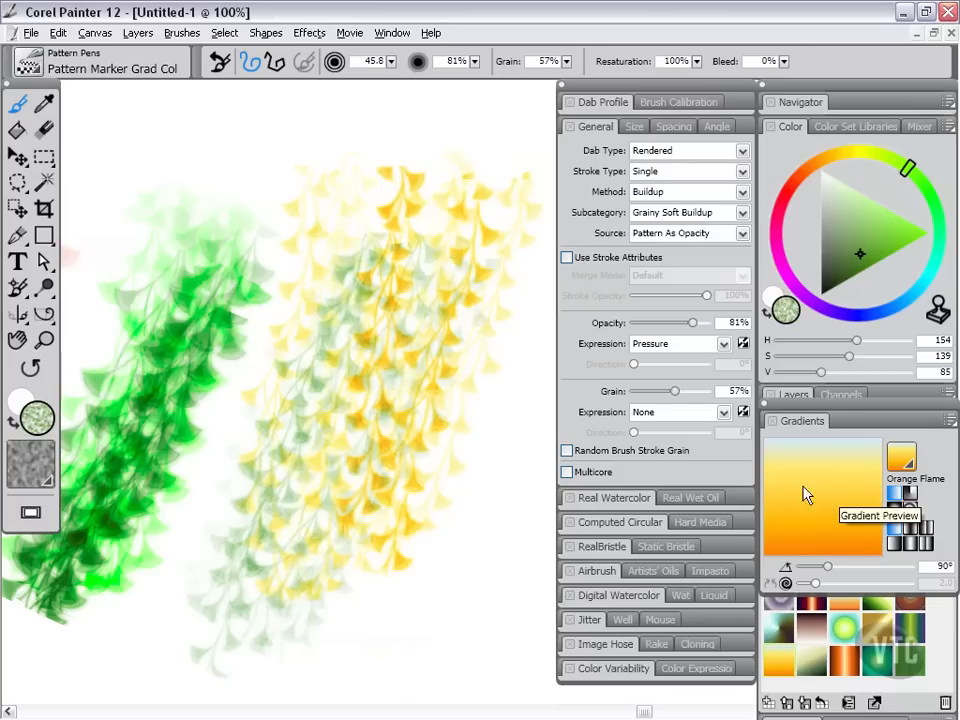
mouse_move(600, 127)
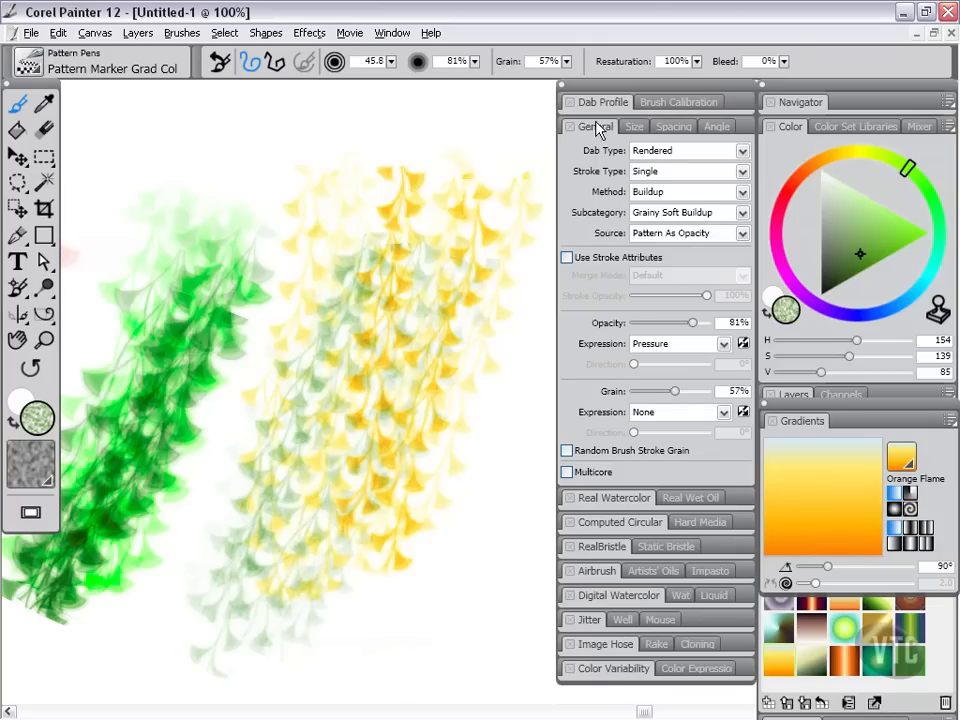
click(613, 321)
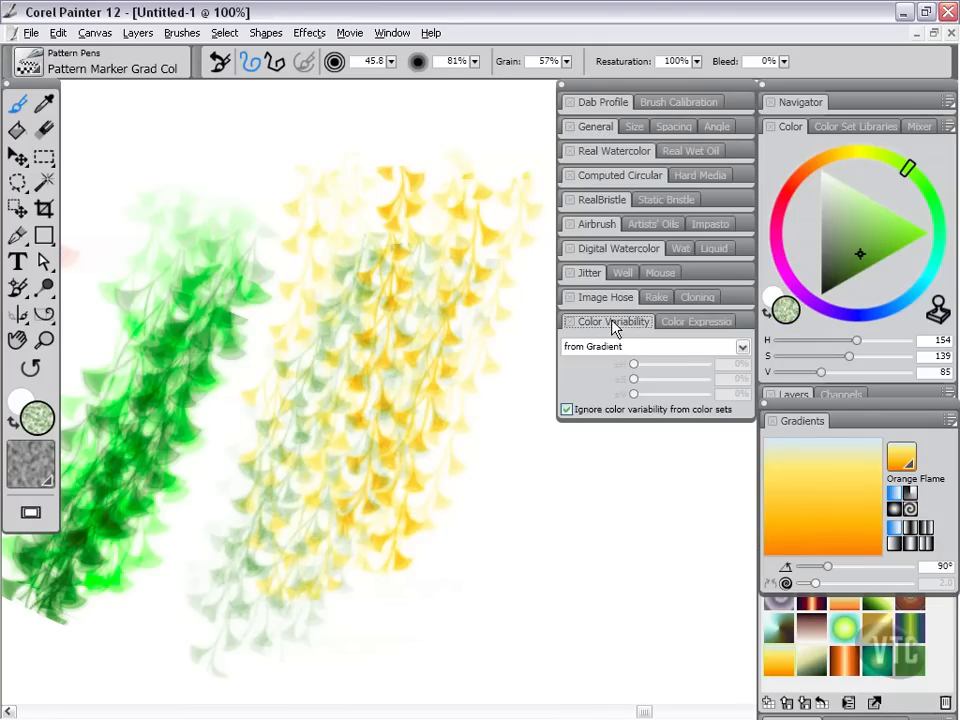
mouse_move(742, 347)
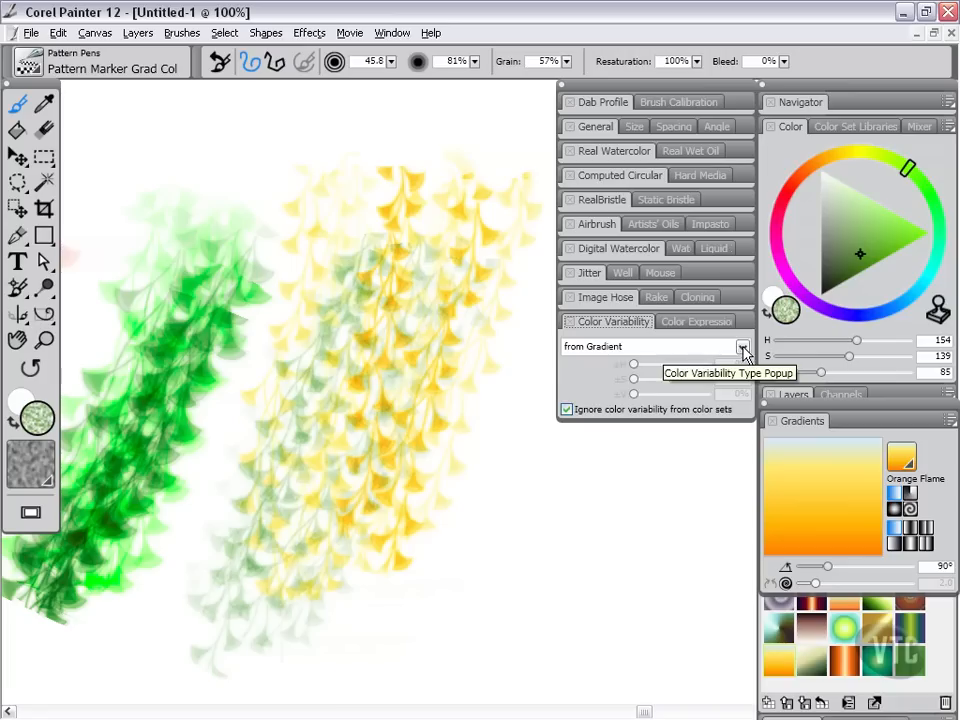
click(742, 346)
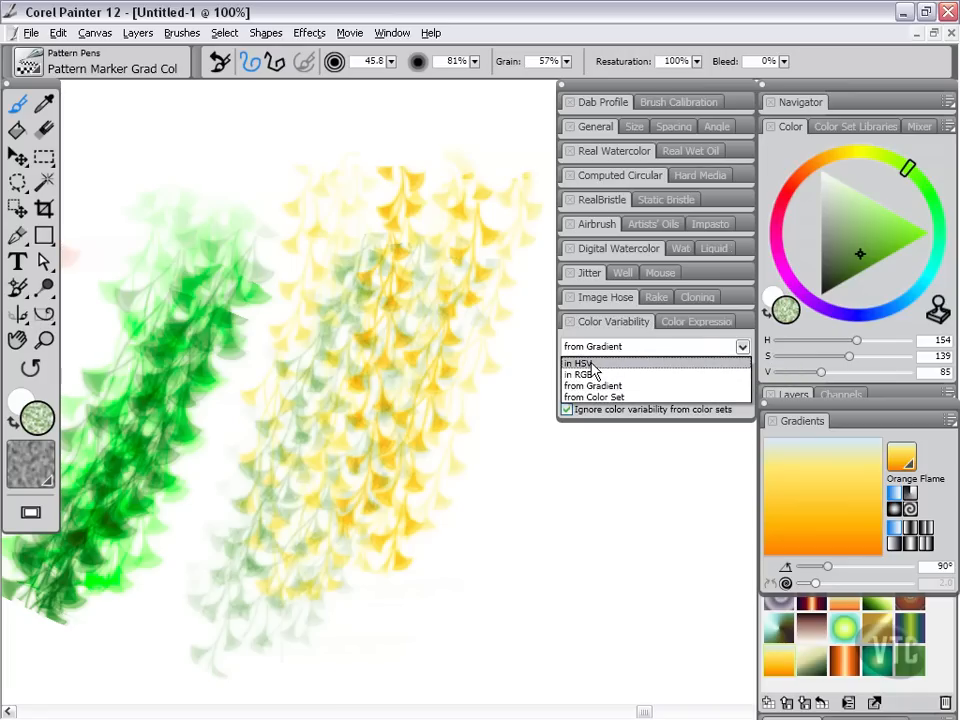
click(592, 346)
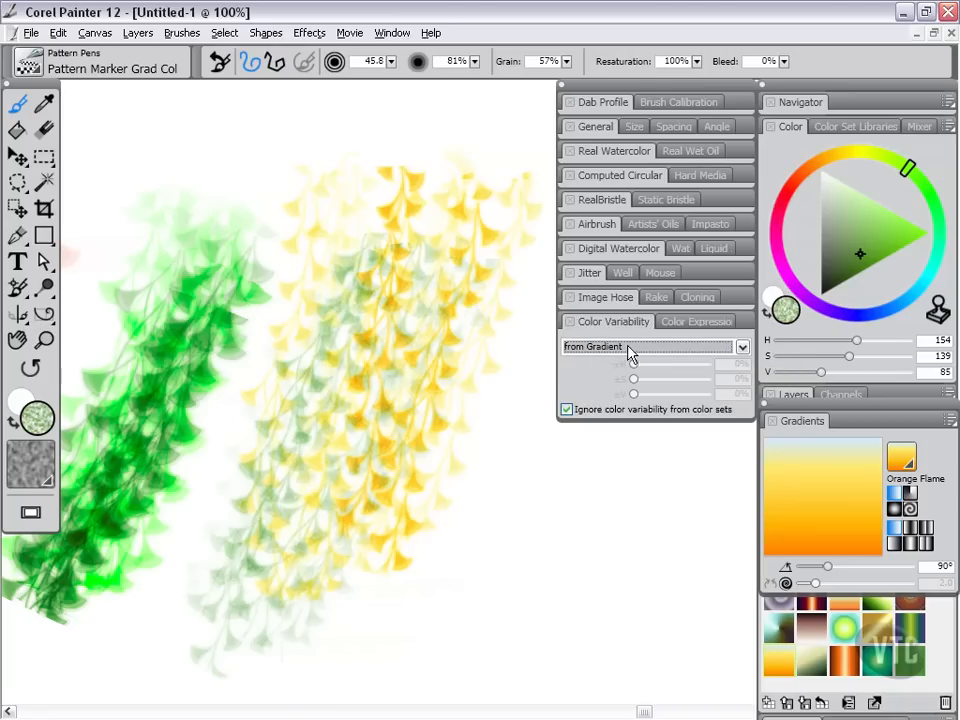
mouse_move(810, 465)
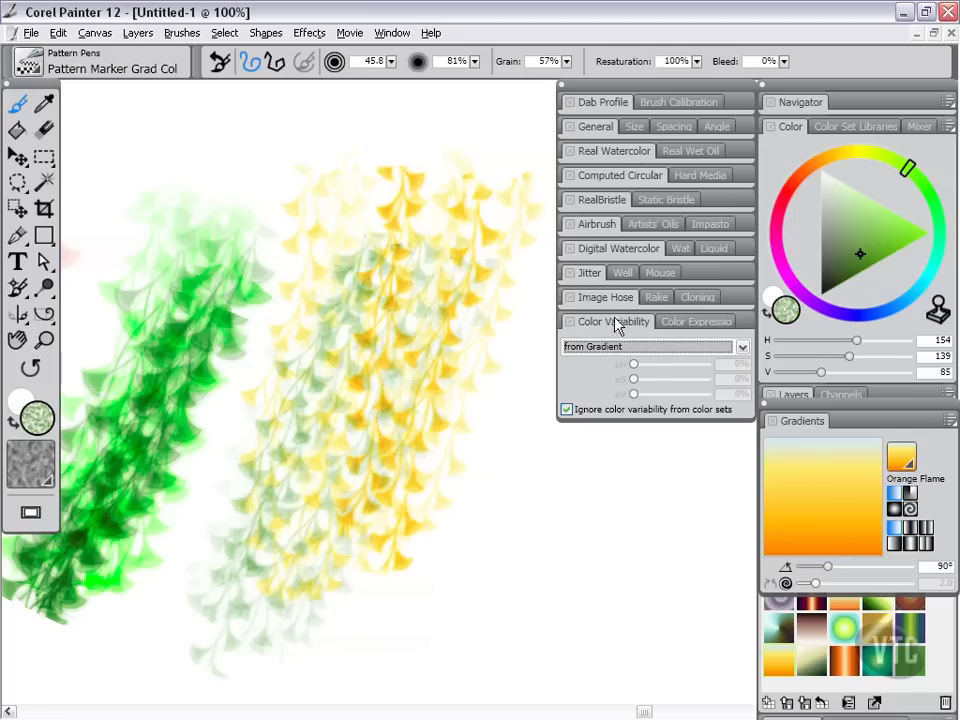
click(596, 126)
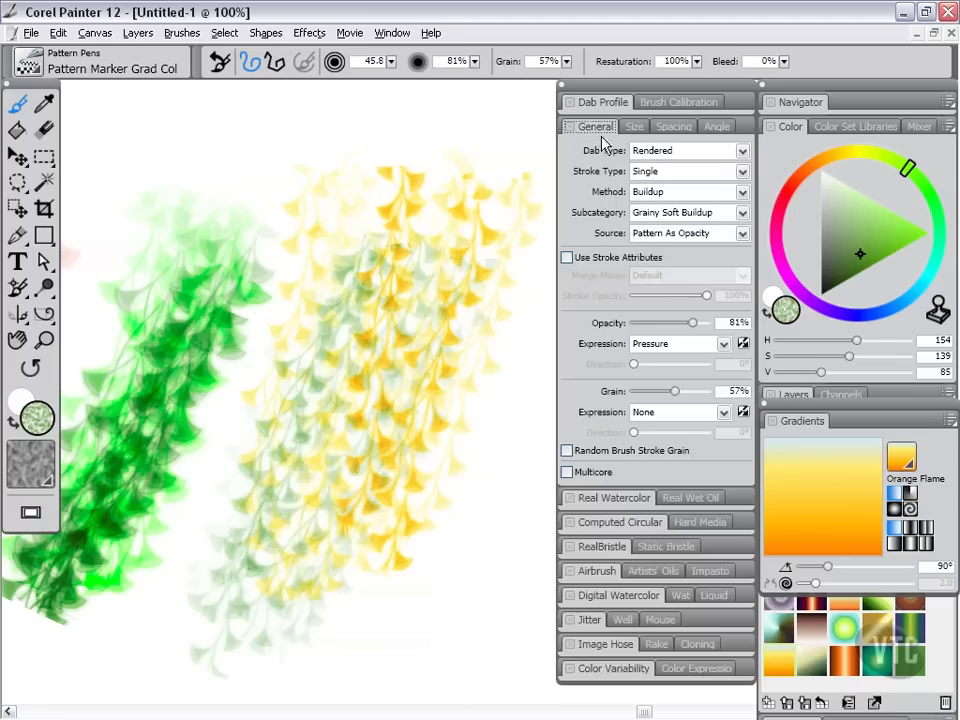
mouse_move(648, 420)
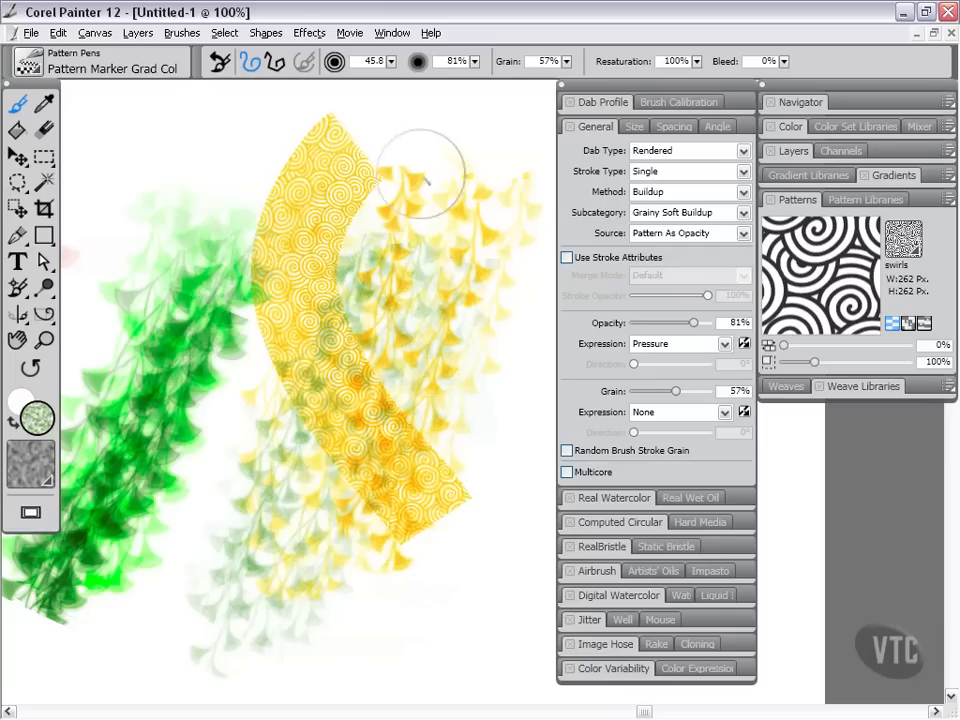
Paint a broad gold swirl-patterned band across the middle of the canvas
drag(430, 180, 320, 300)
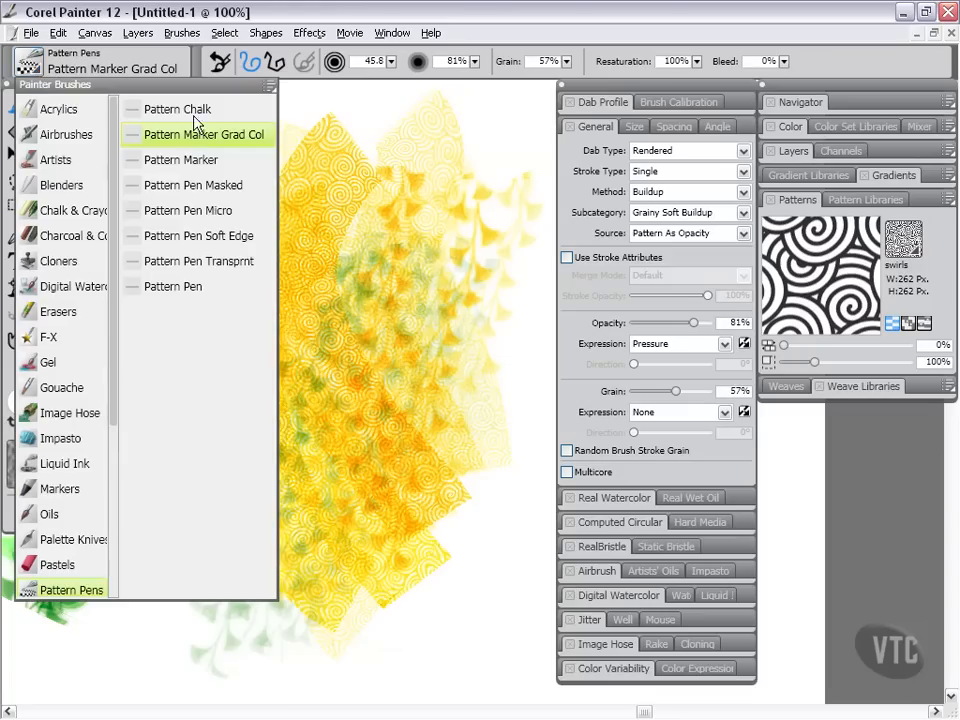
click(178, 108)
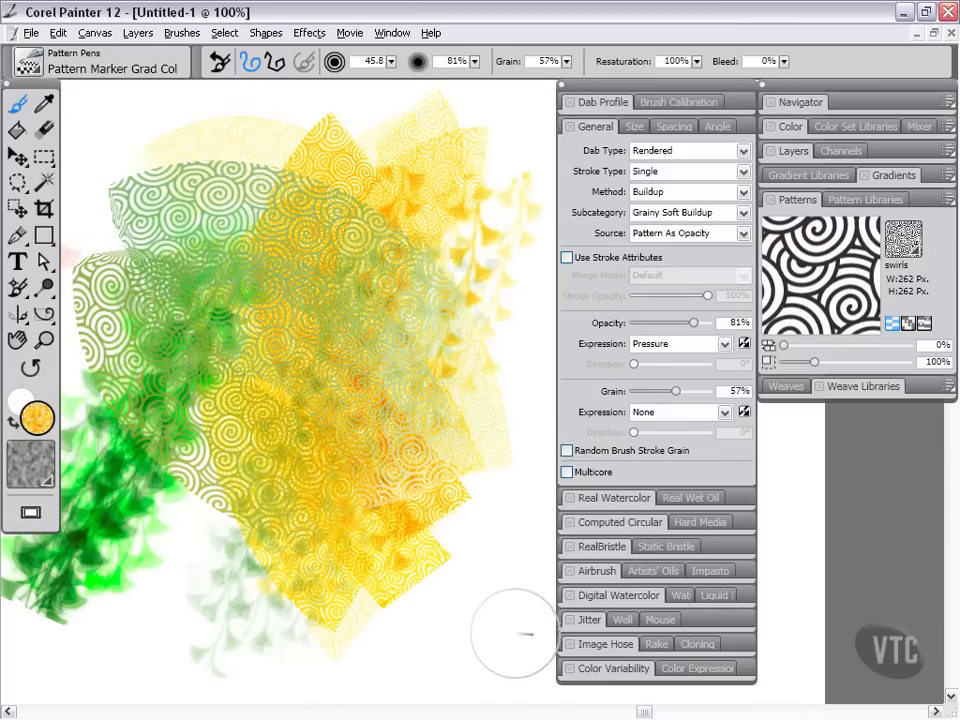
mouse_move(617, 498)
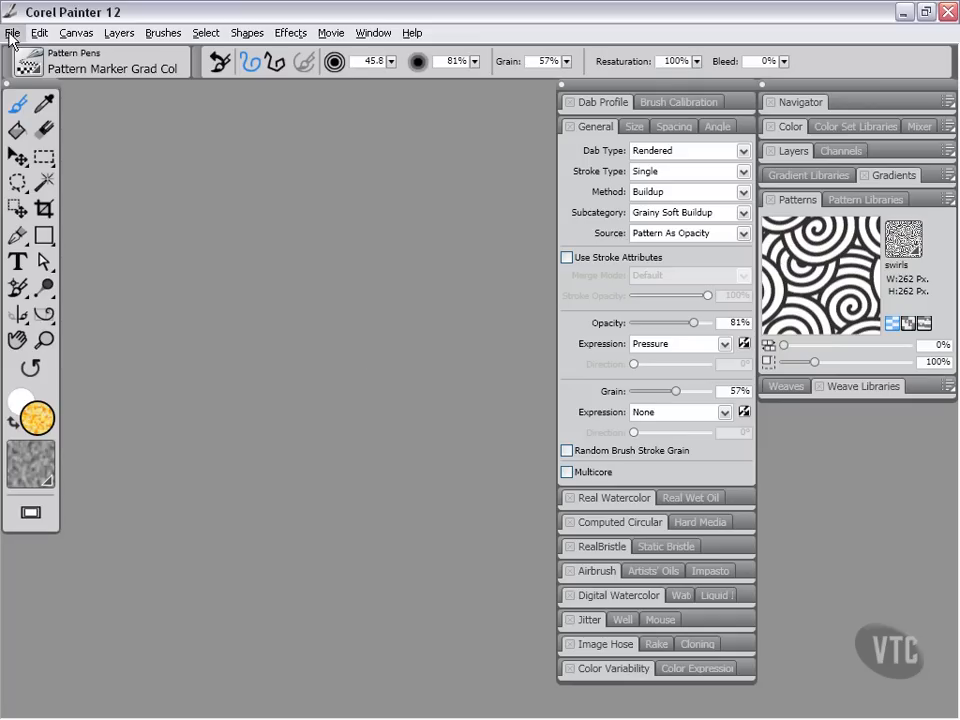
Open patternpen_example.rif from Painter 12 Advanced Workfiles > Chapter 02 and hide all palettes
click(12, 32)
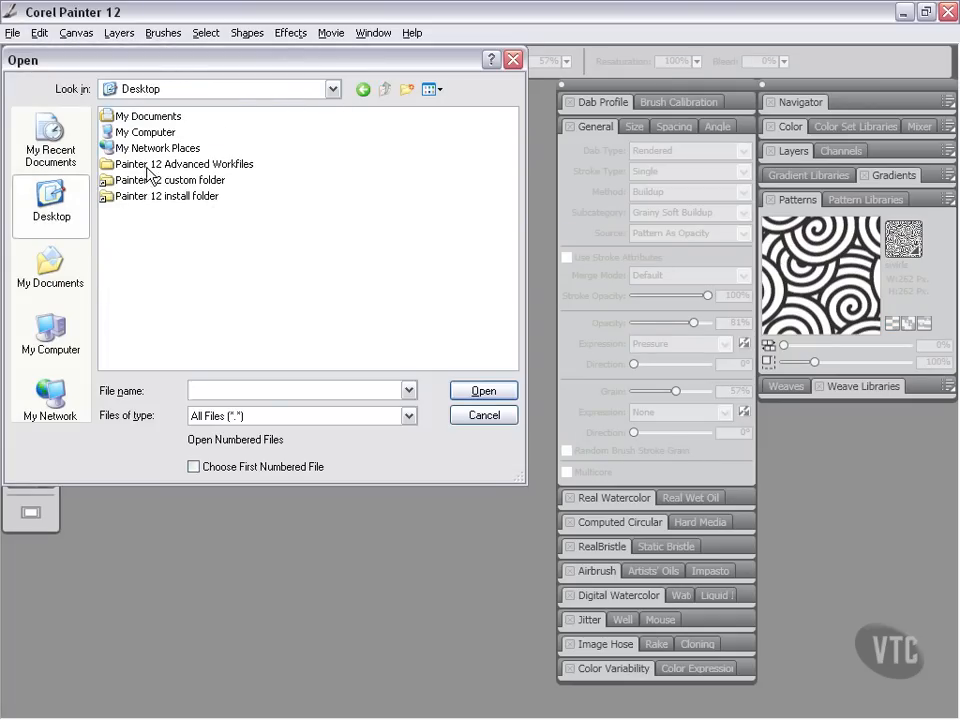
double_click(185, 163)
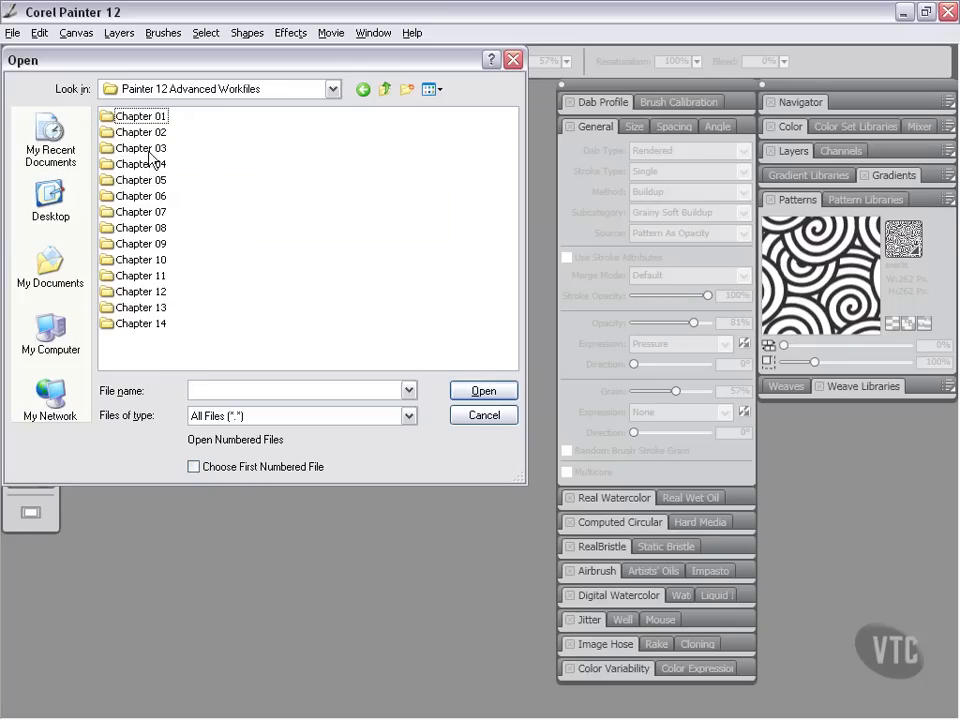
double_click(140, 131)
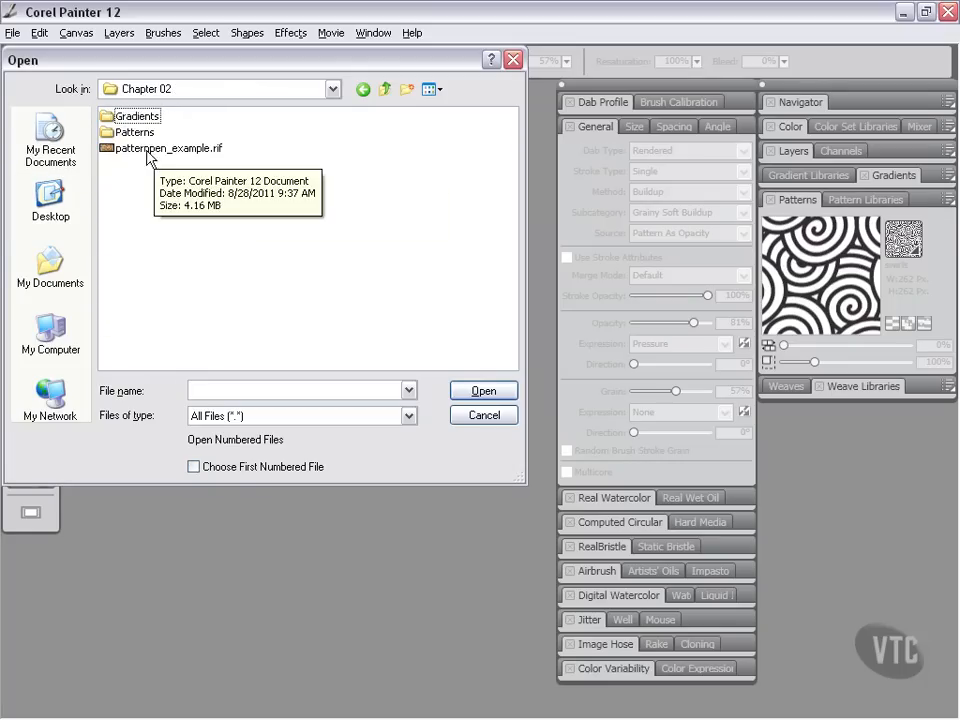
click(483, 415)
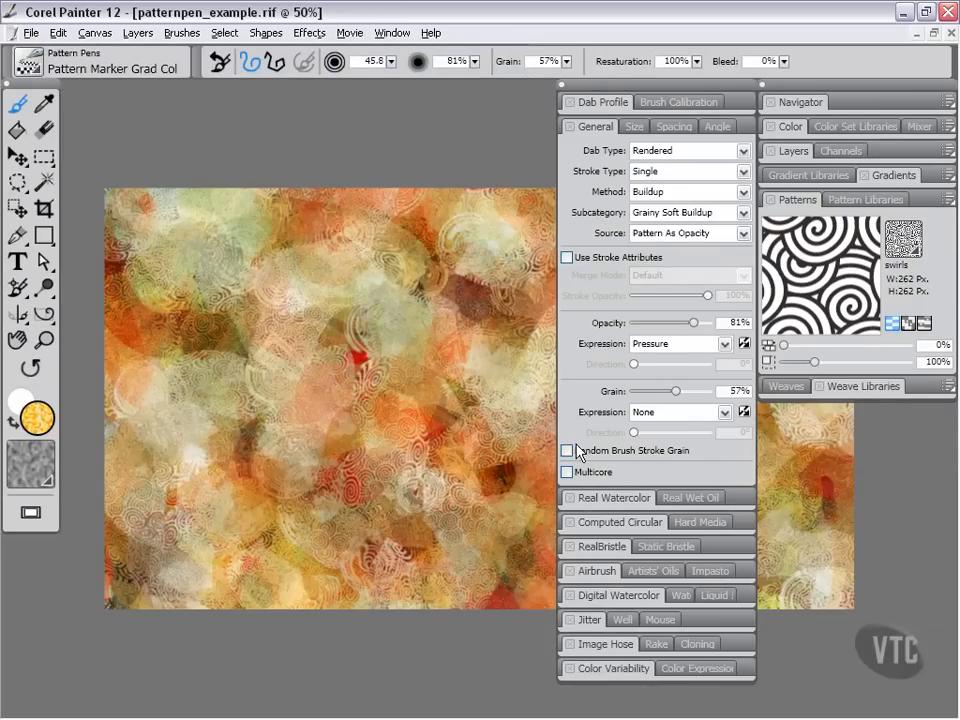
key(Tab)
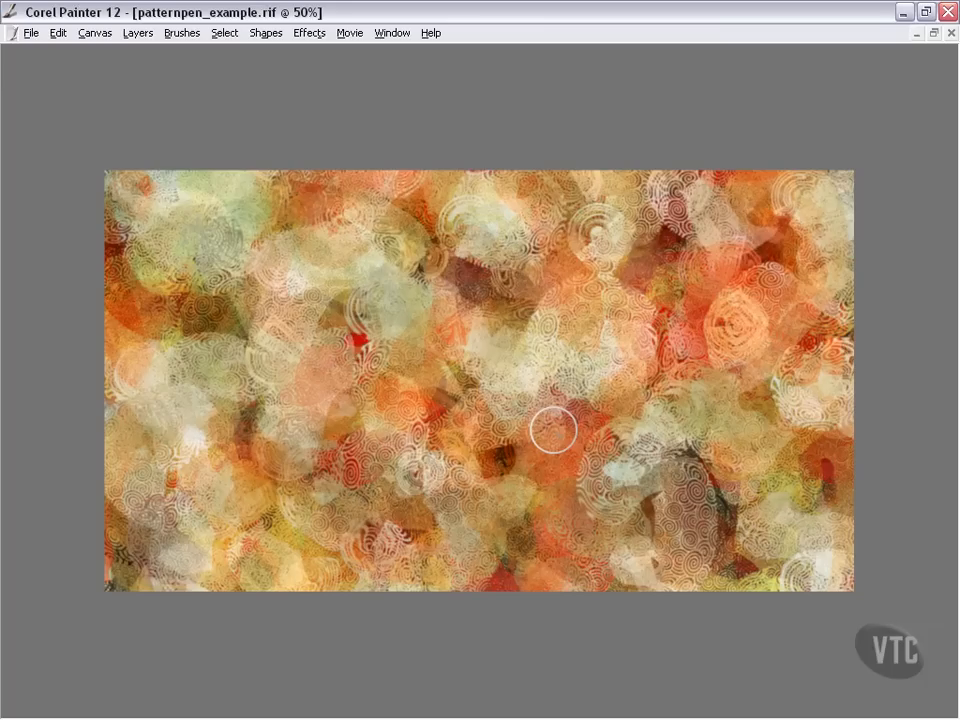